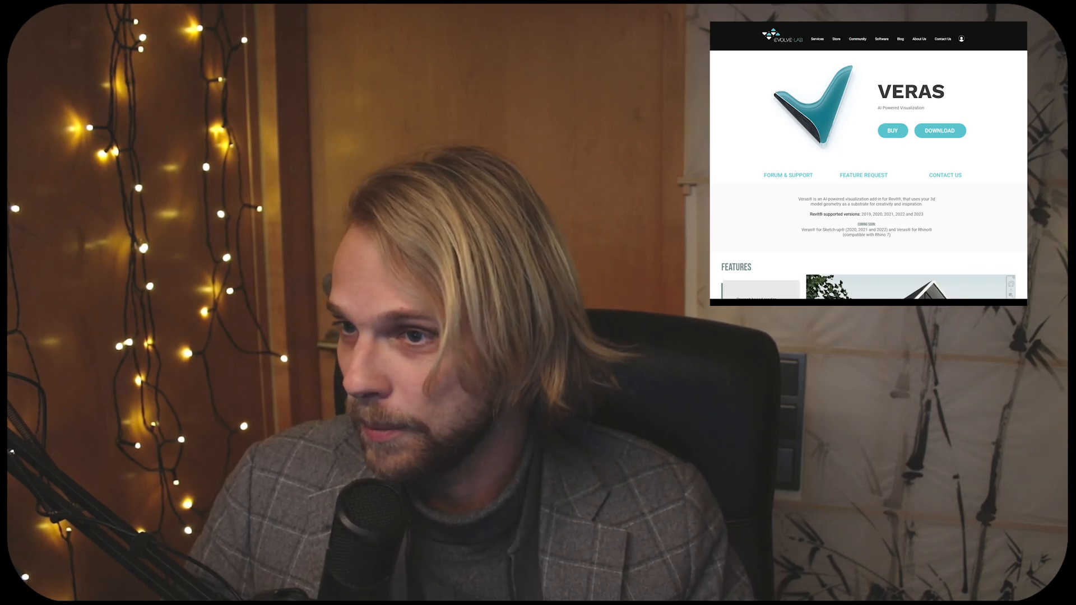
# - Show the EvolveLAB ribbon and open the Approach 3D view from the Project Browser
pyautogui.scroll(-3)
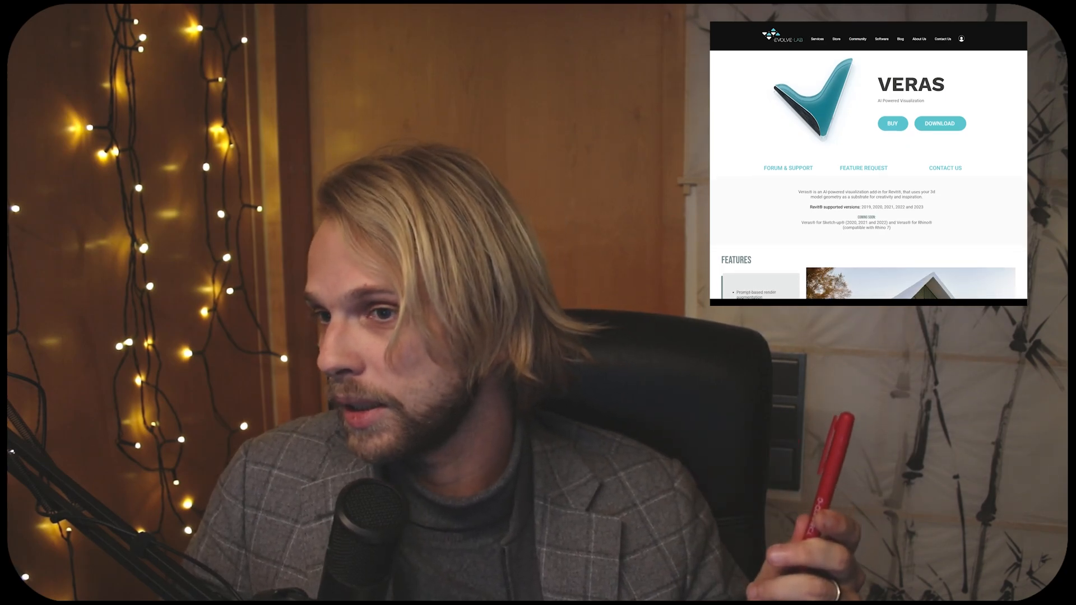
pyautogui.scroll(-3)
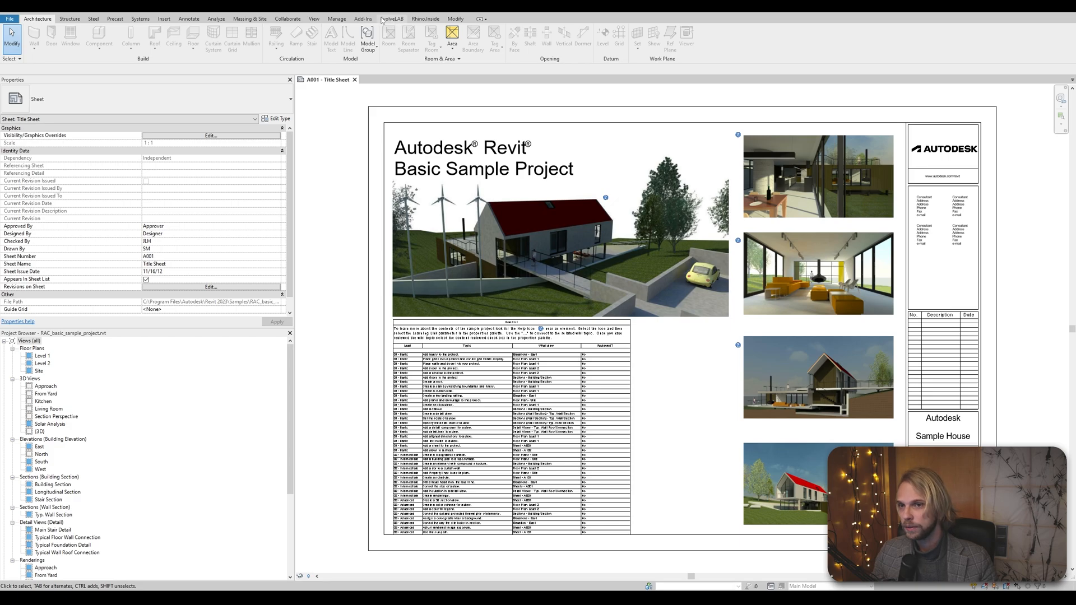
pyautogui.click(394, 18)
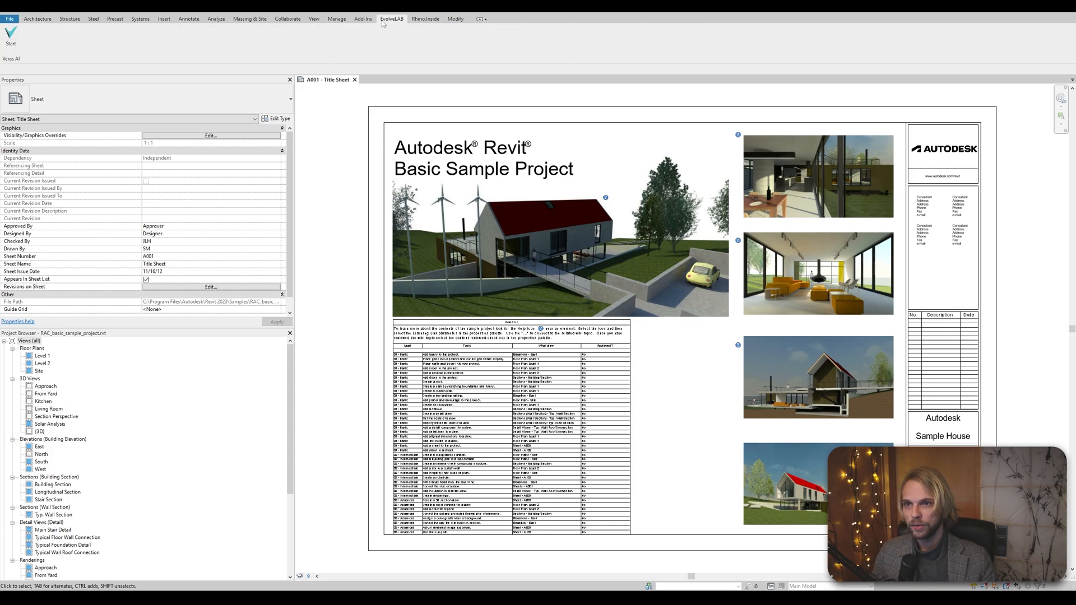
pyautogui.moveTo(10, 35)
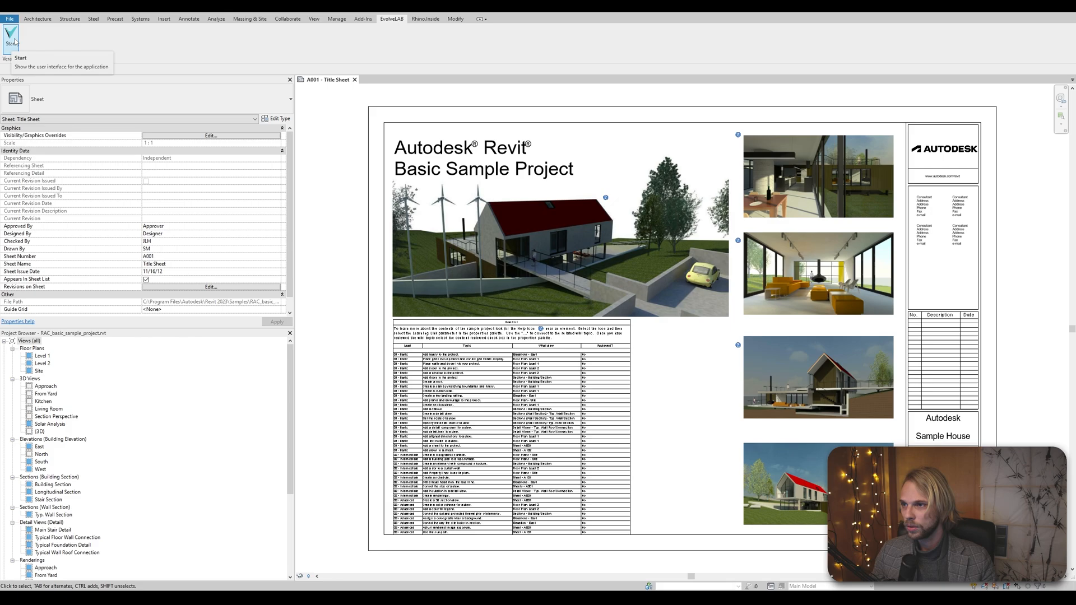
pyautogui.moveTo(277, 244)
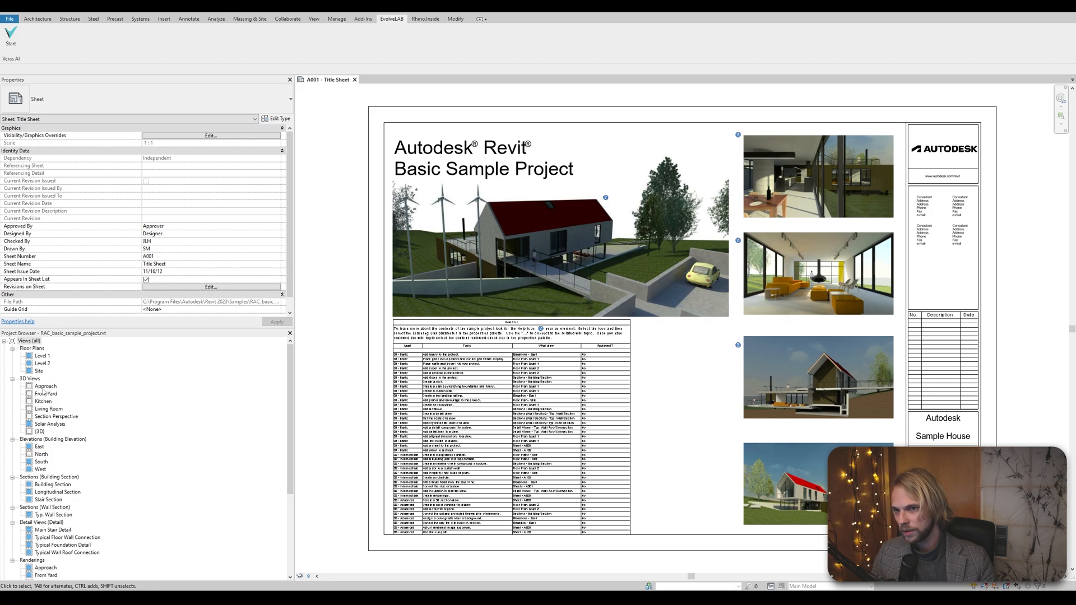
pyautogui.click(44, 385)
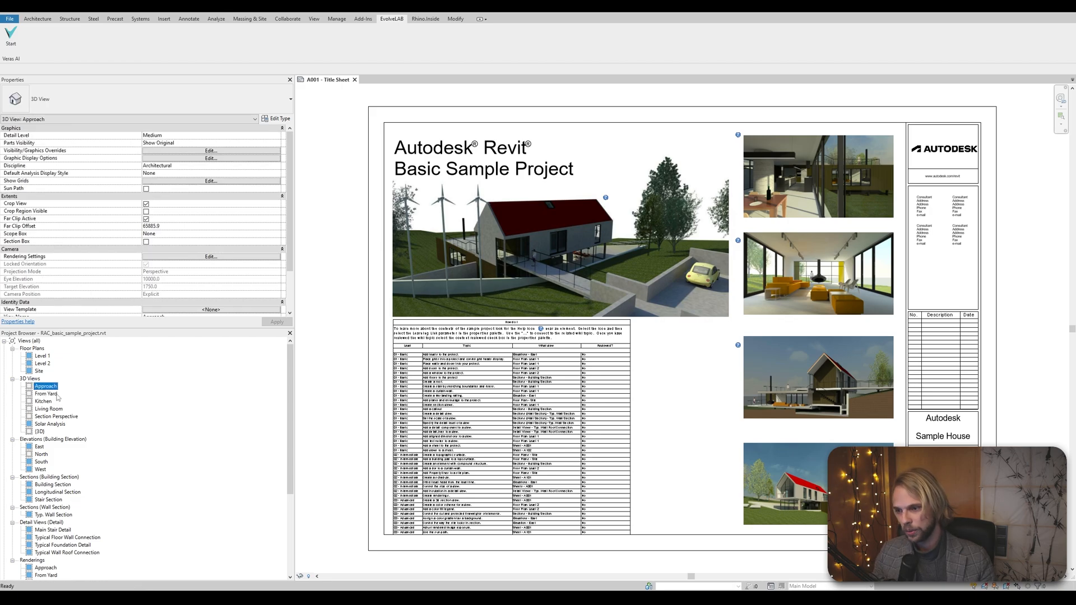
pyautogui.doubleClick(45, 385)
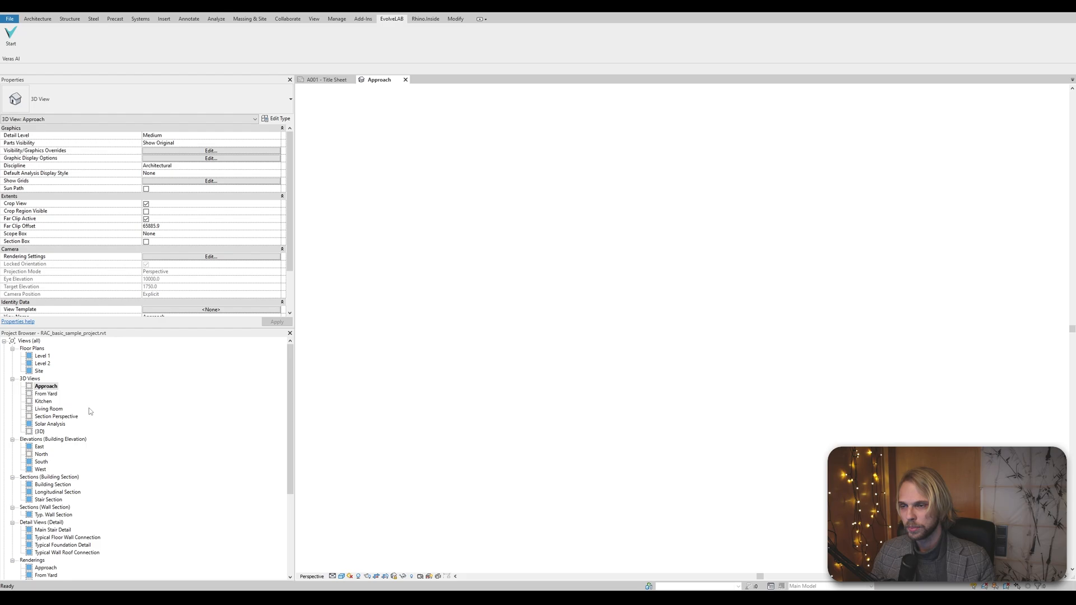
pyautogui.doubleClick(45, 386)
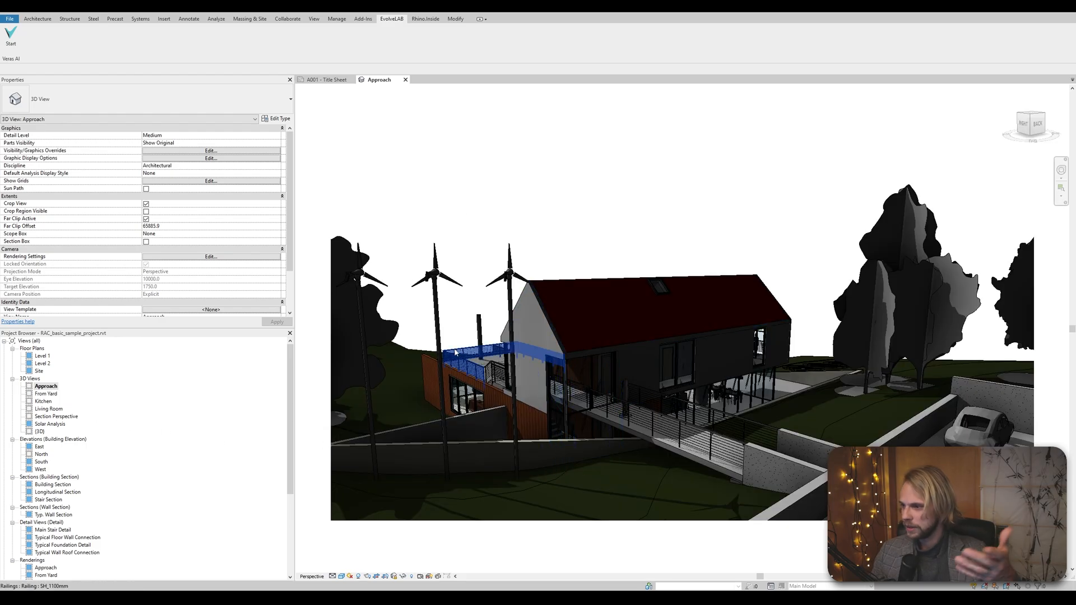
pyautogui.moveTo(455, 354)
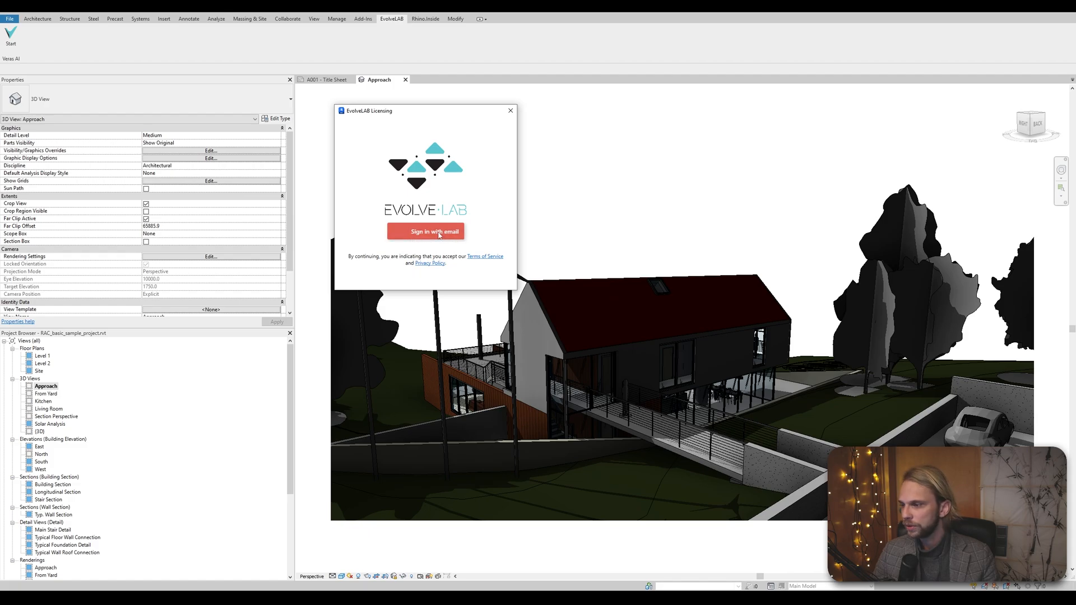
# - Sign in to EvolveLAB licensing with an email address so the Veras window opens
pyautogui.click(426, 231)
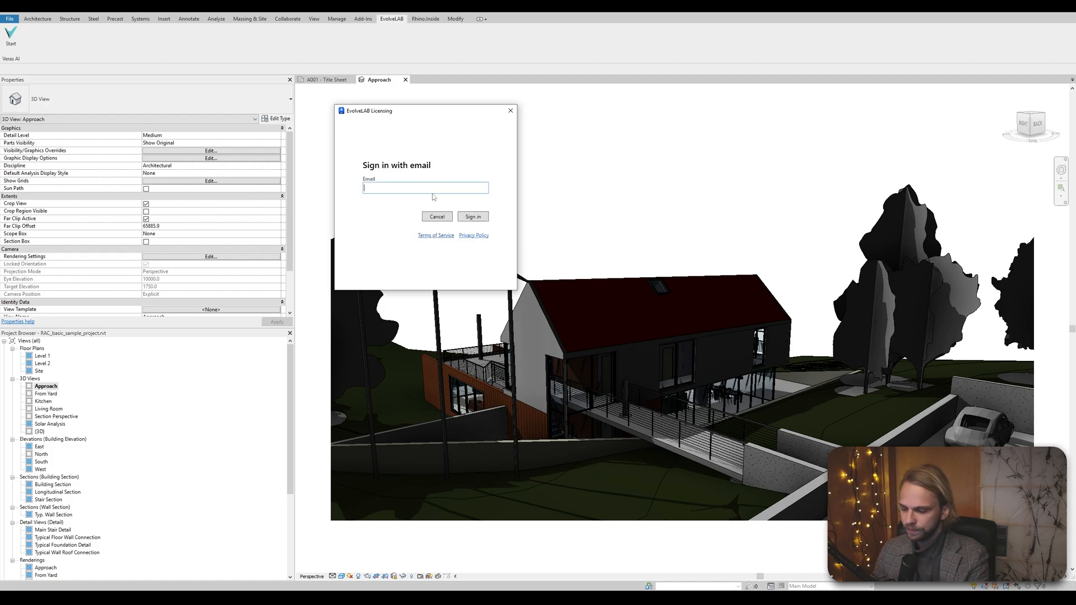
pyautogui.click(473, 216)
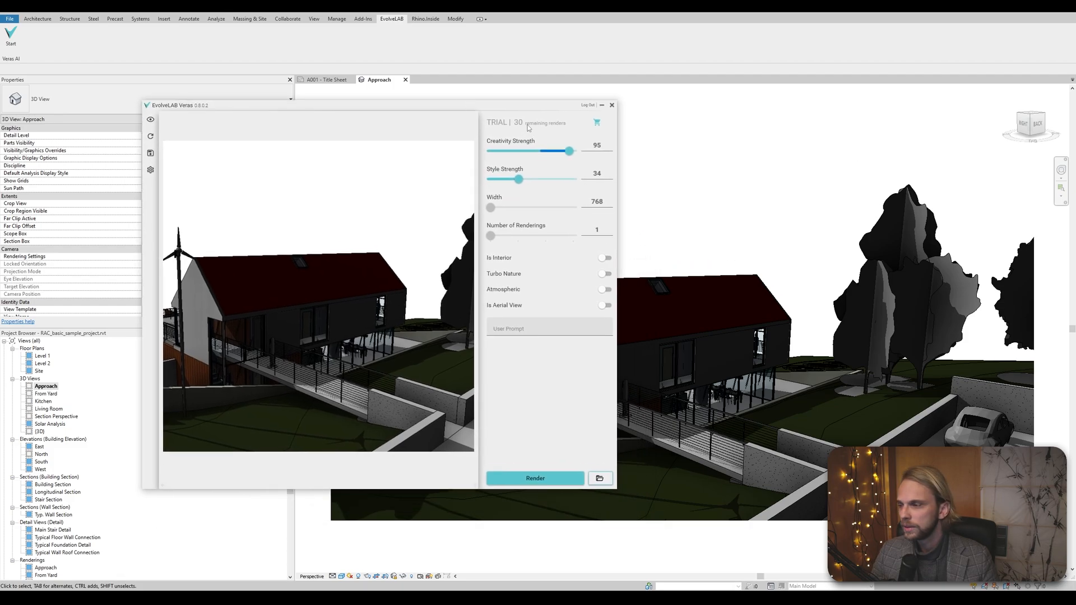
pyautogui.moveTo(559, 136)
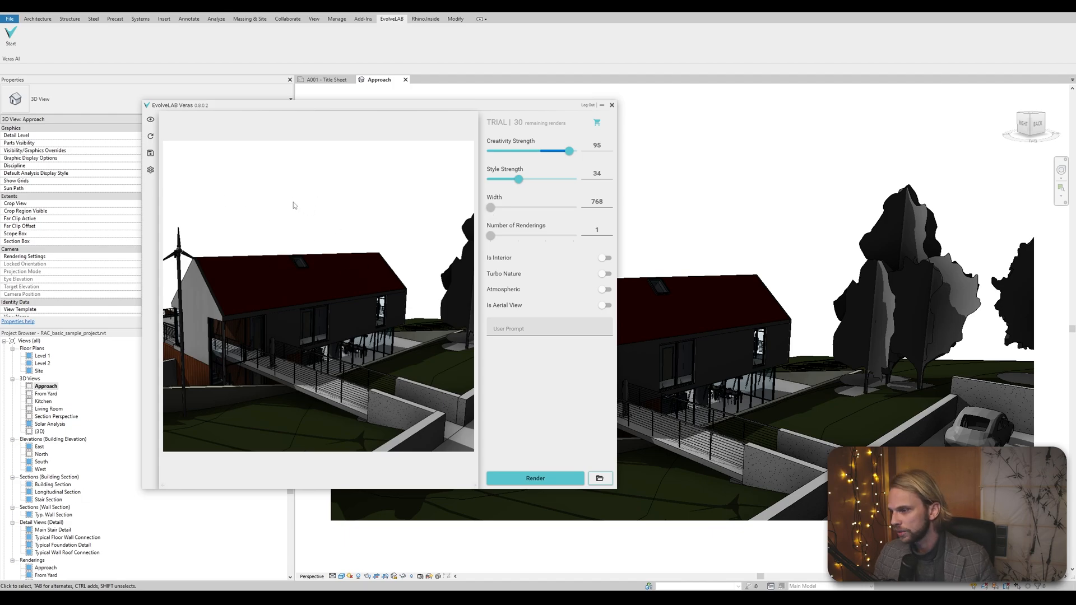
pyautogui.moveTo(460, 227)
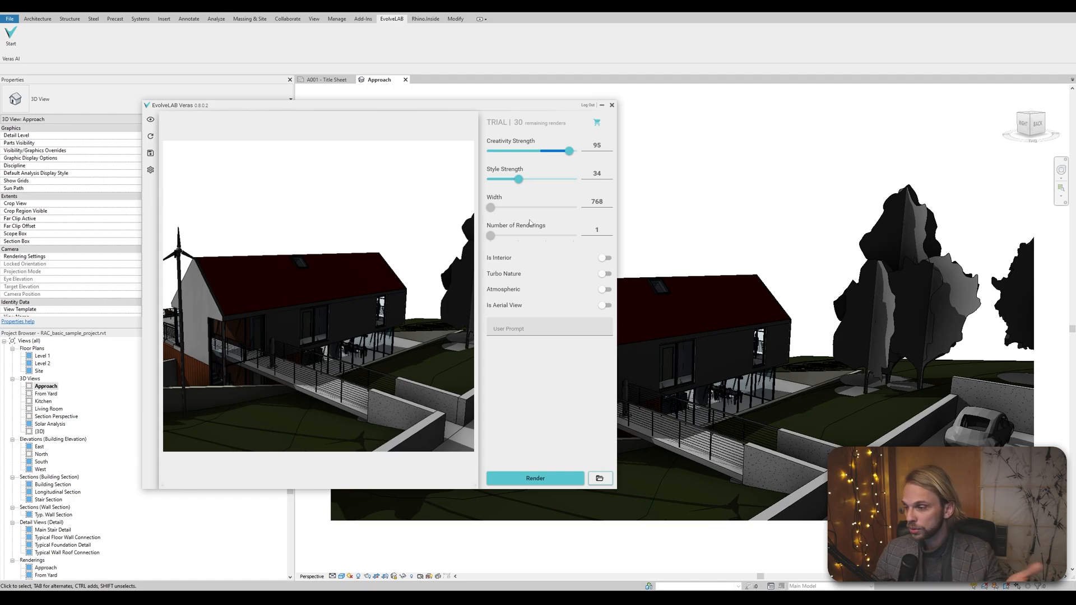
pyautogui.moveTo(529, 296)
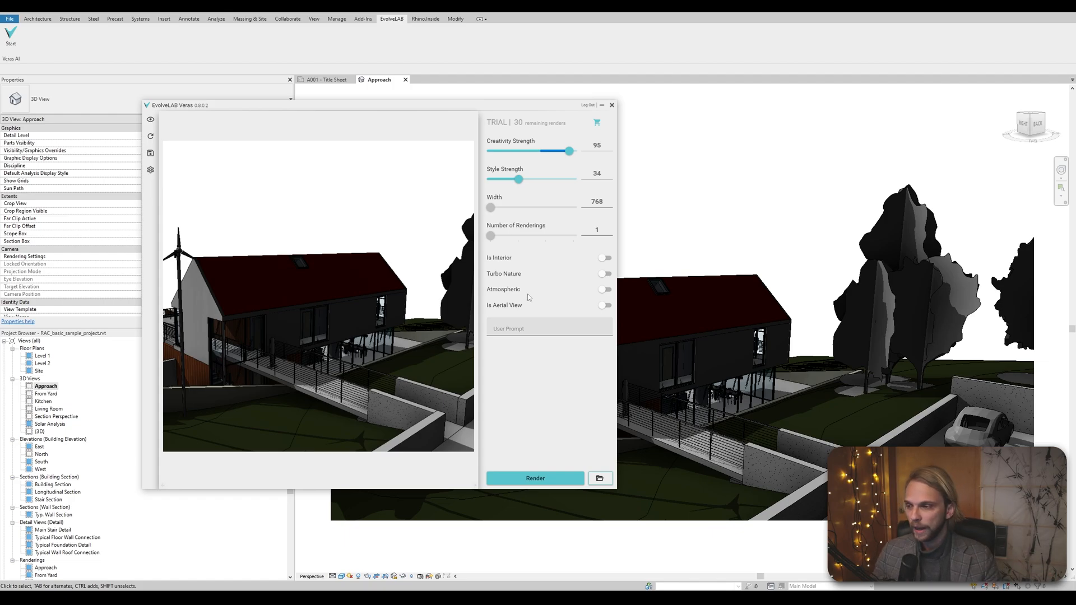
pyautogui.moveTo(393, 386)
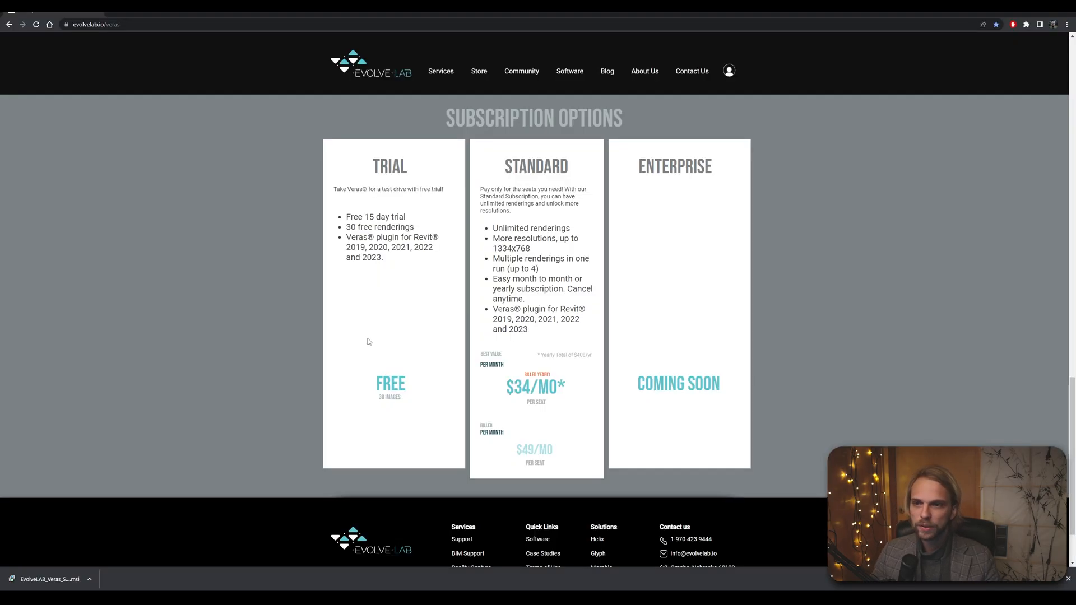
pyautogui.moveTo(533, 397)
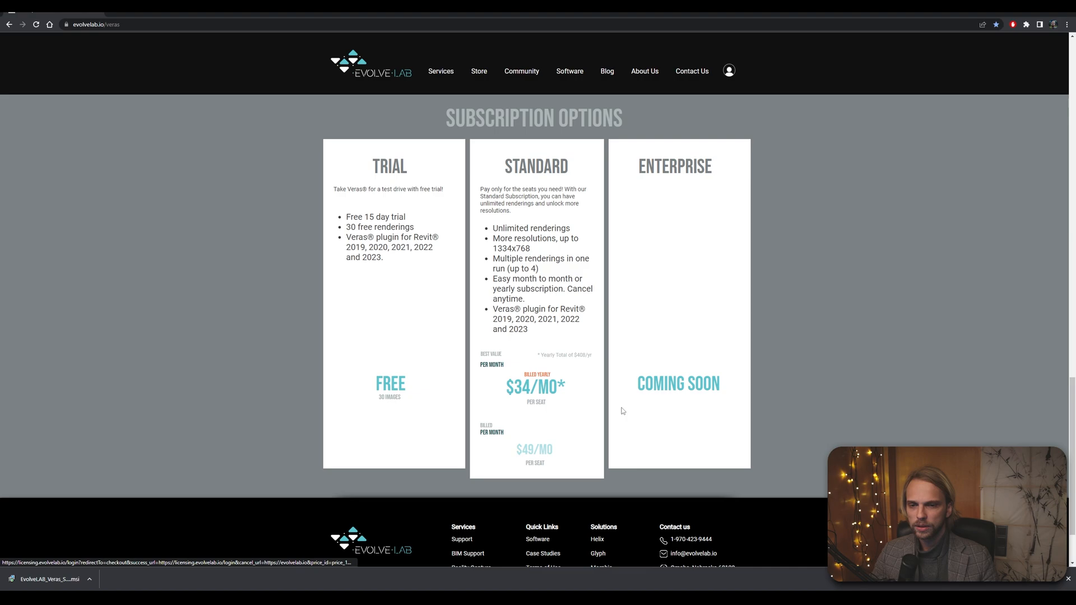
pyautogui.moveTo(509, 403)
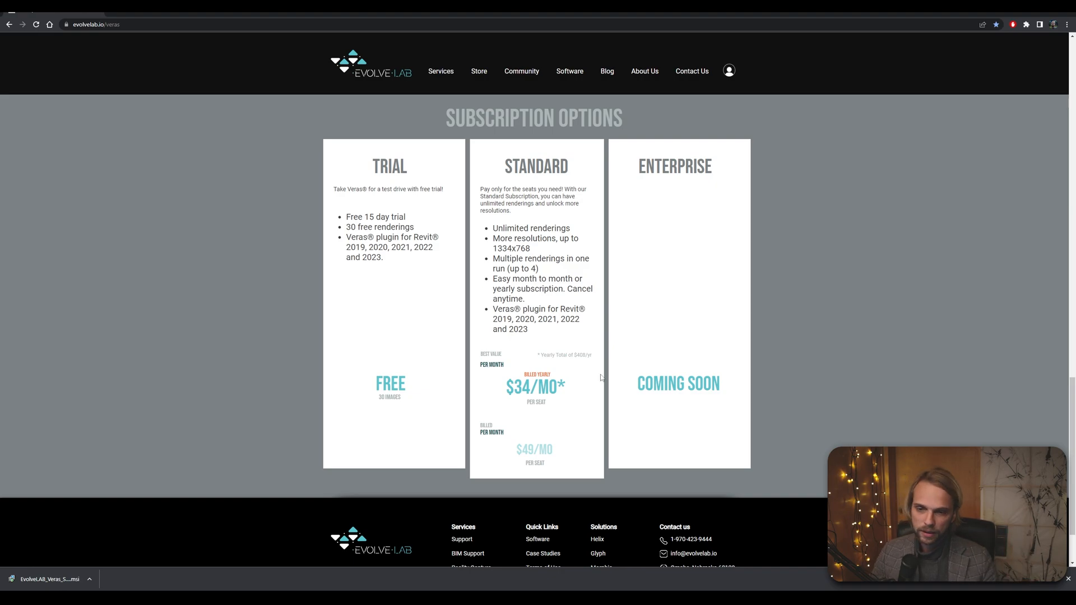
pyautogui.moveTo(475, 381)
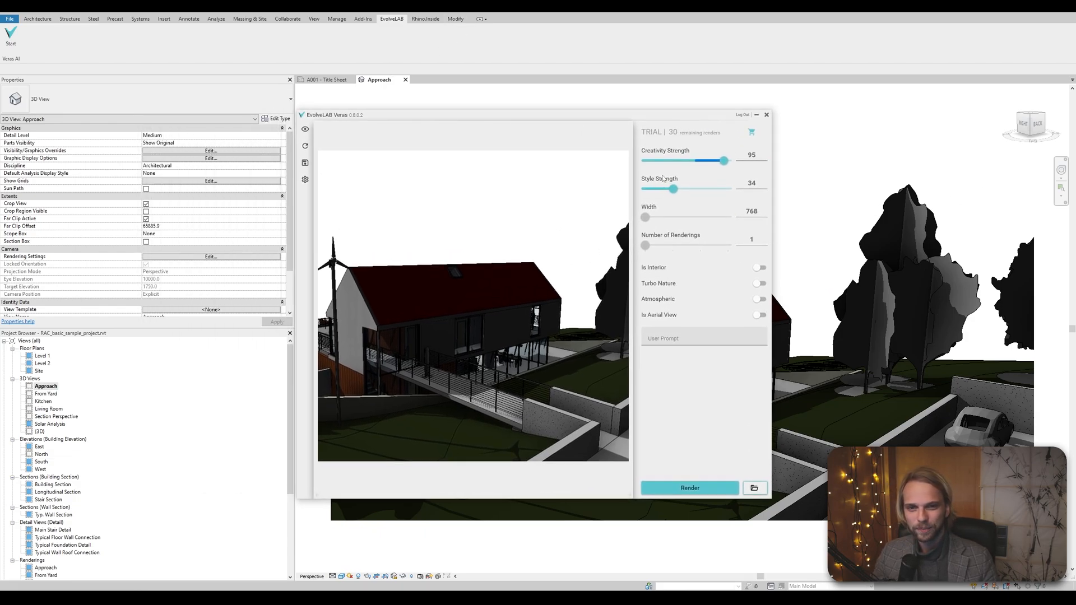
# - Write the Veras user prompt 'minimalist scandinavian villa wooden'
pyautogui.click(704, 336)
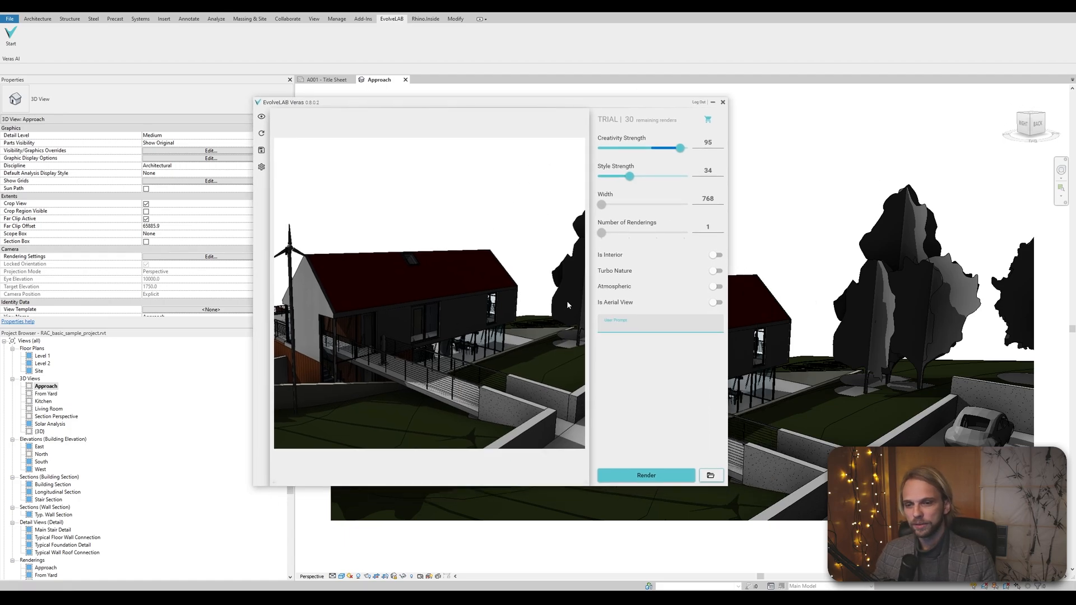
pyautogui.click(633, 326)
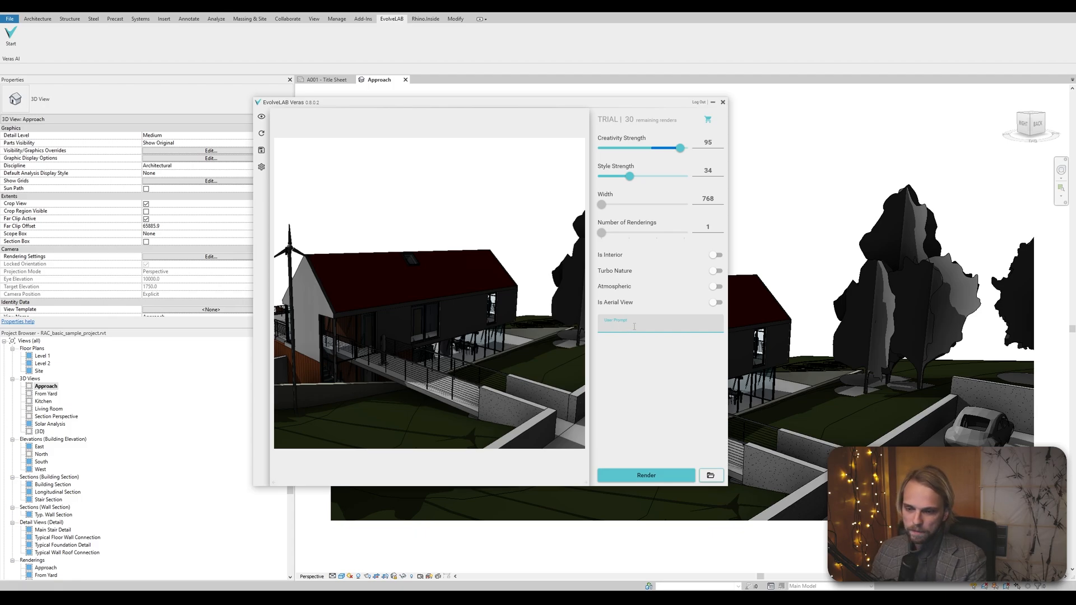
pyautogui.write('minimalist')
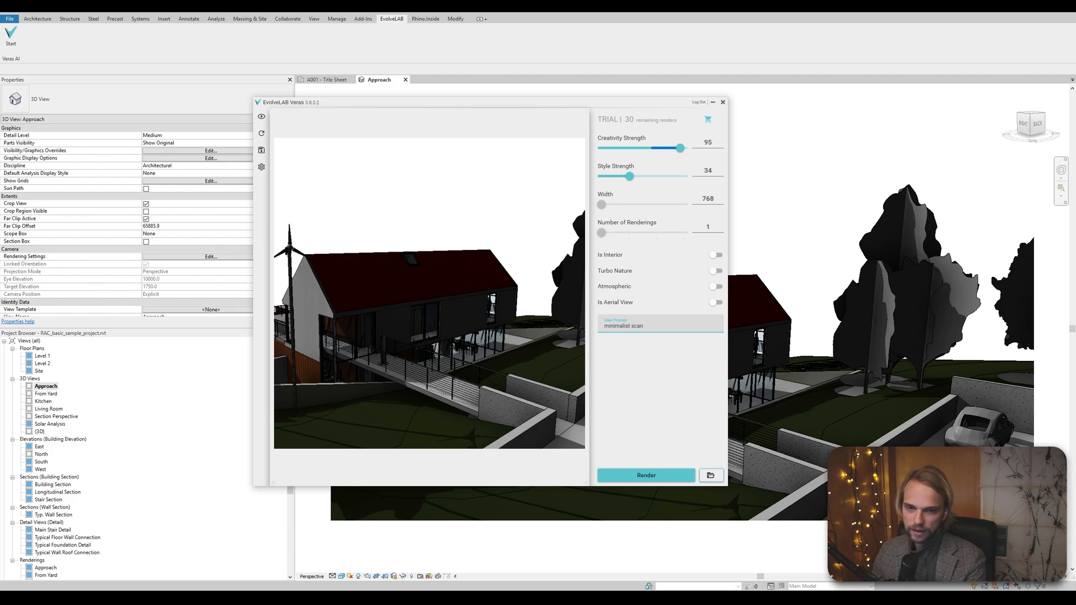
pyautogui.write('scandinavian')
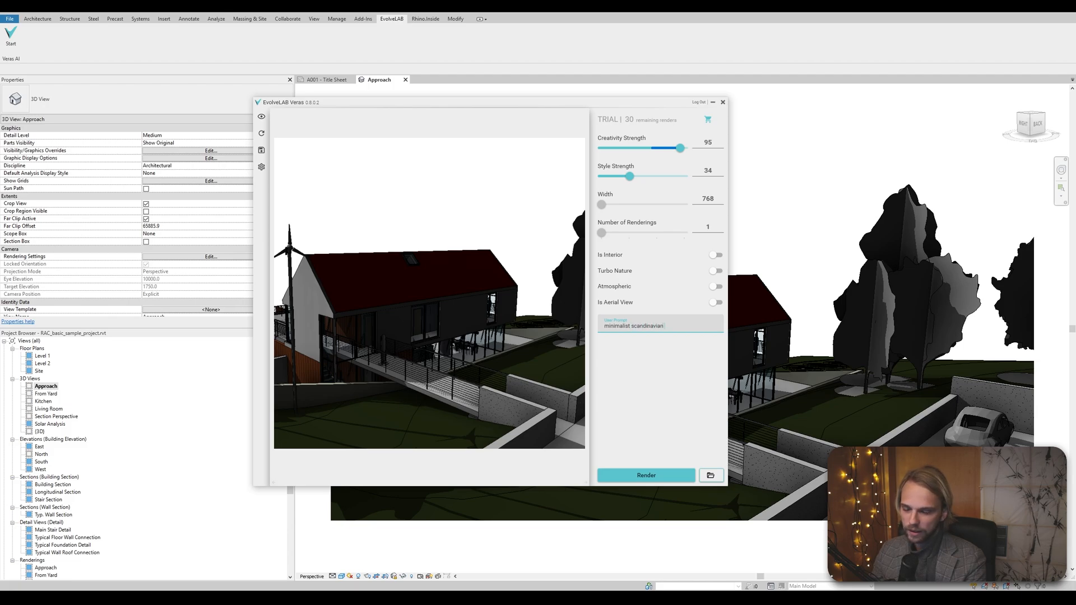
pyautogui.write('villa')
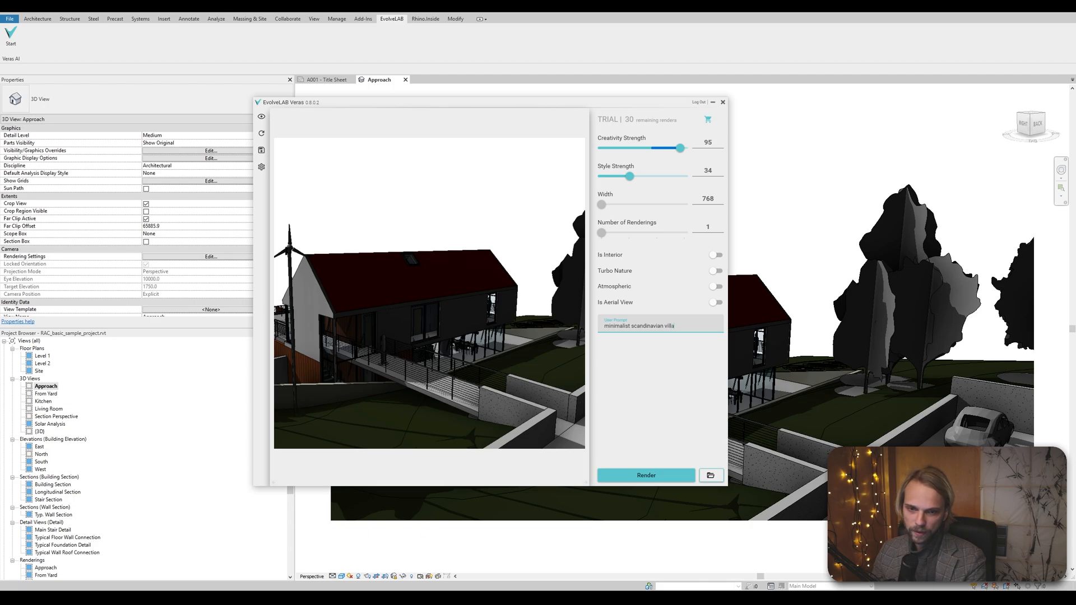
pyautogui.write('wooden')
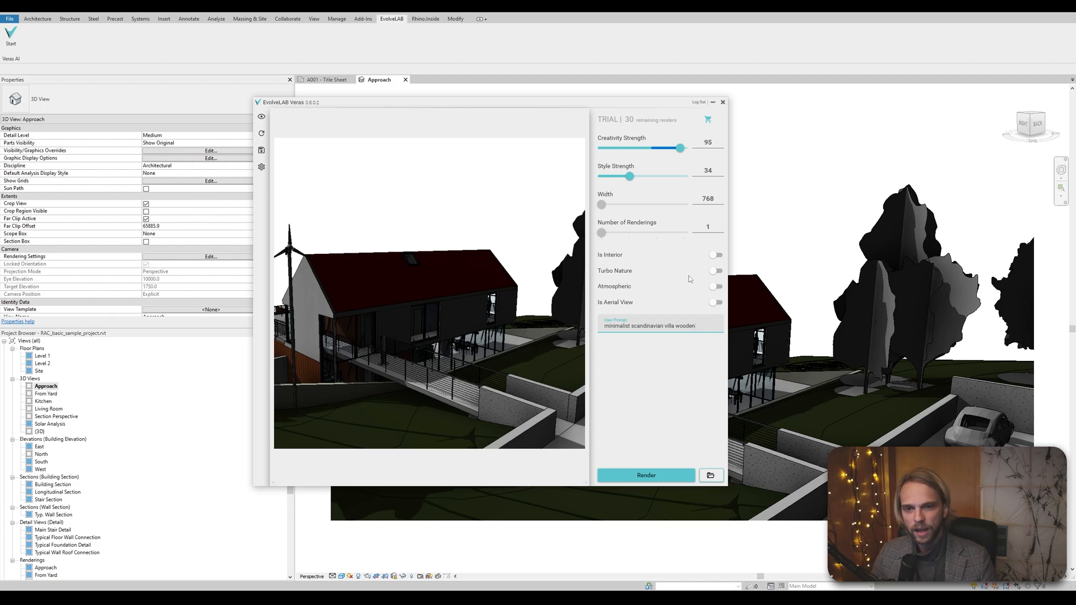
# - Enable Turbo Nature and Atmospheric, then render the misty wooden villa
pyautogui.click(715, 270)
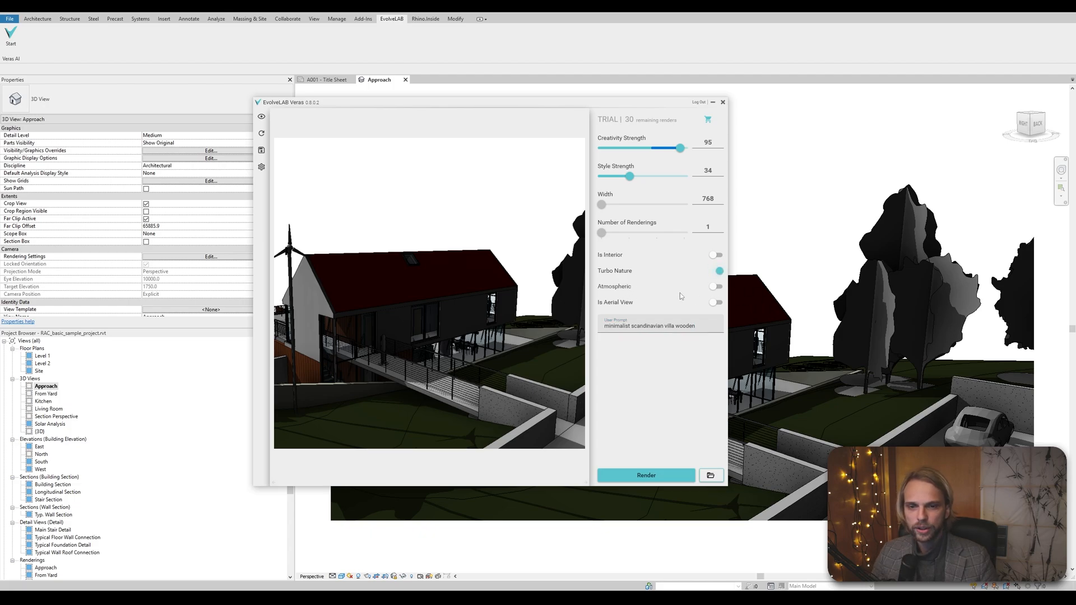
pyautogui.click(715, 286)
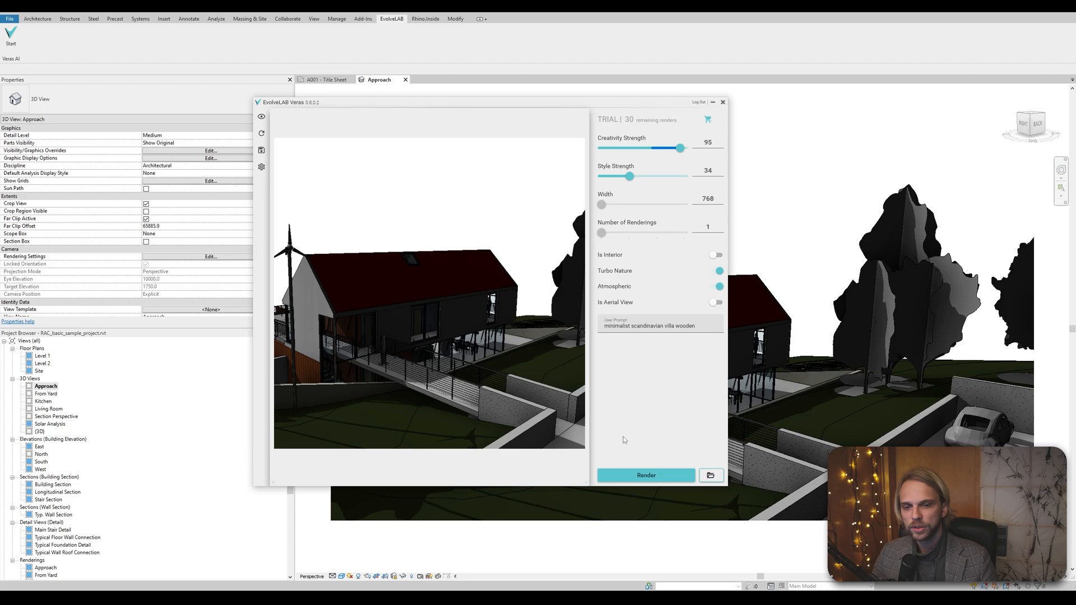
pyautogui.click(646, 475)
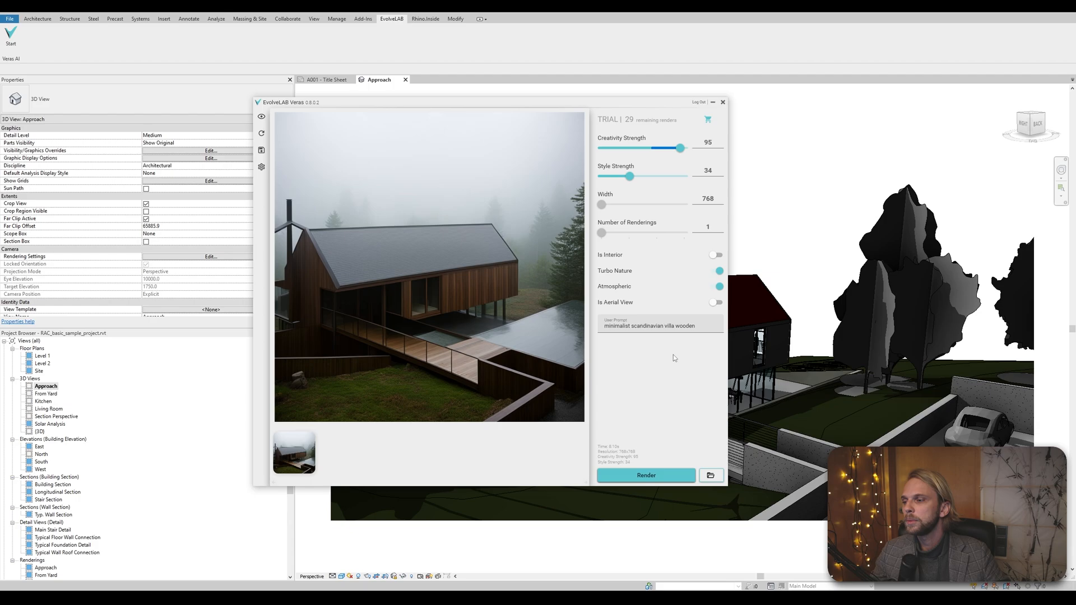
pyautogui.moveTo(660, 326)
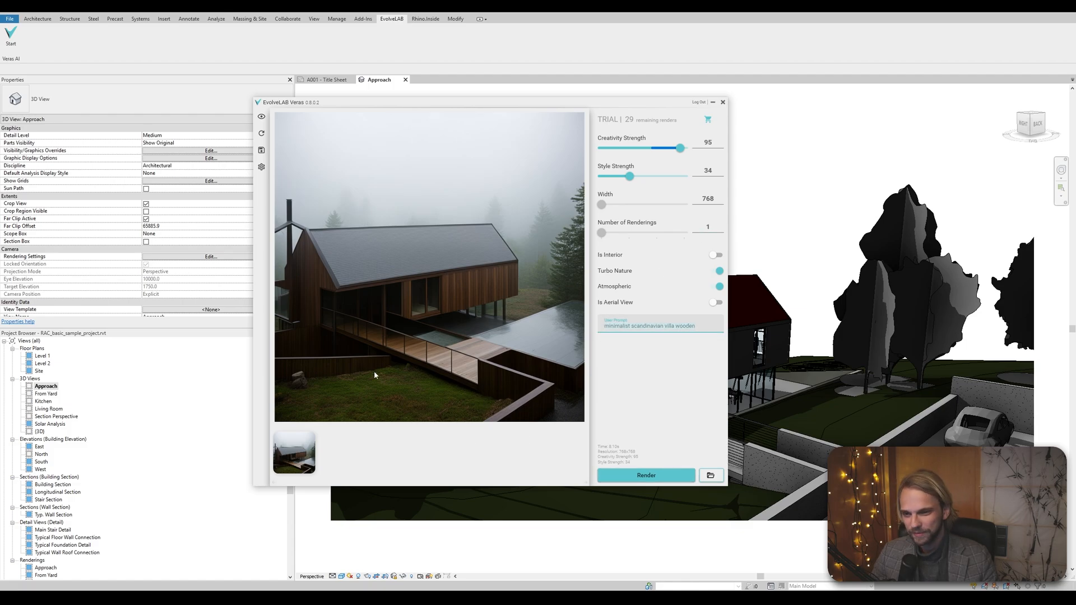
pyautogui.moveTo(598, 374)
pyautogui.write('industrial steel facade')
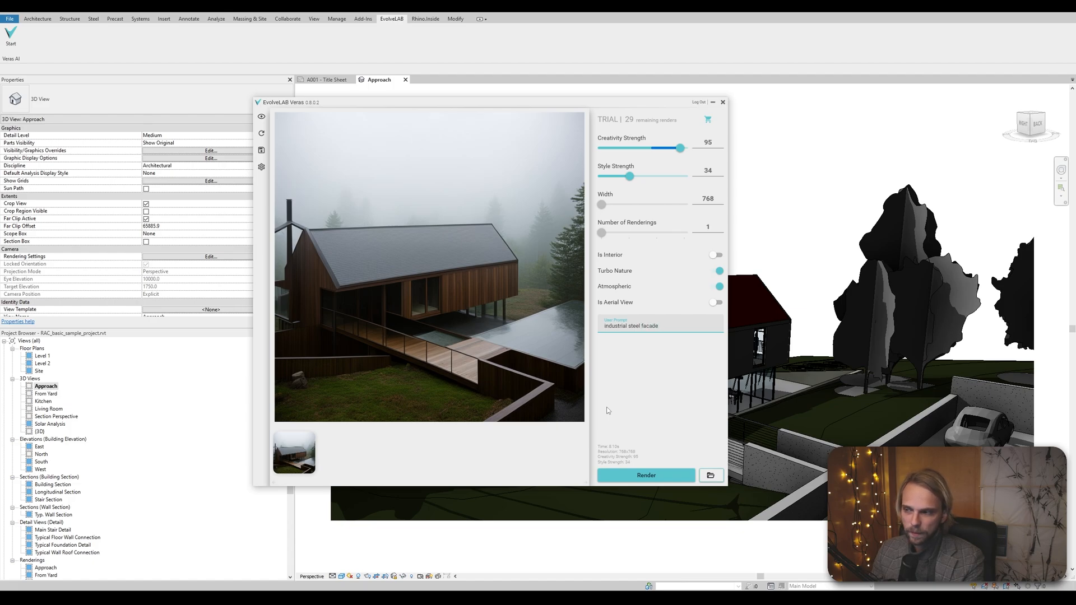
# - Append 'container house red agressive' to the prompt, disable Atmospheric and render
pyautogui.write('container')
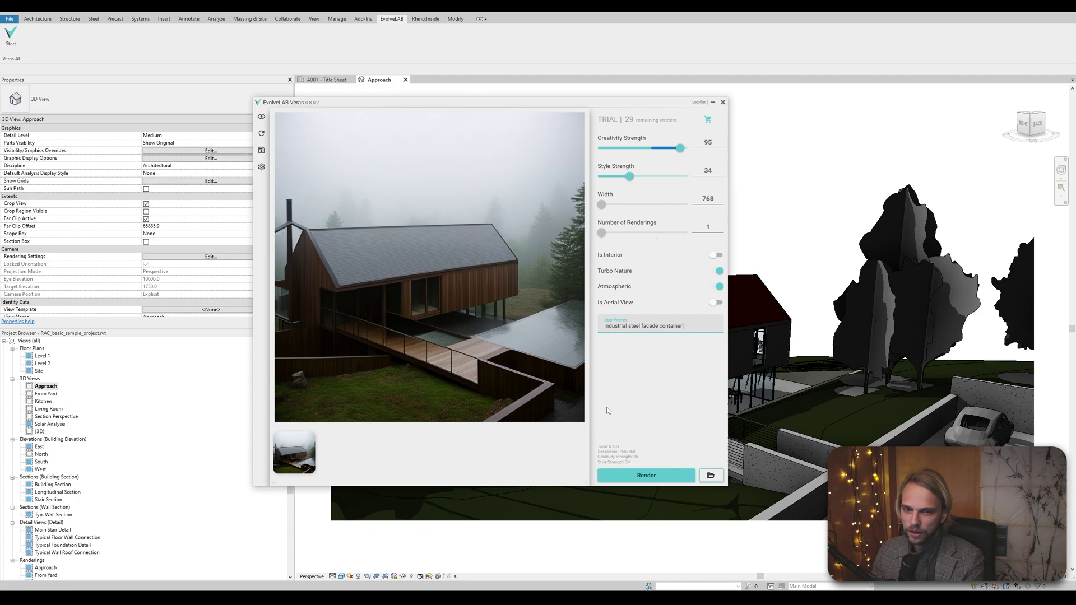
pyautogui.write('house')
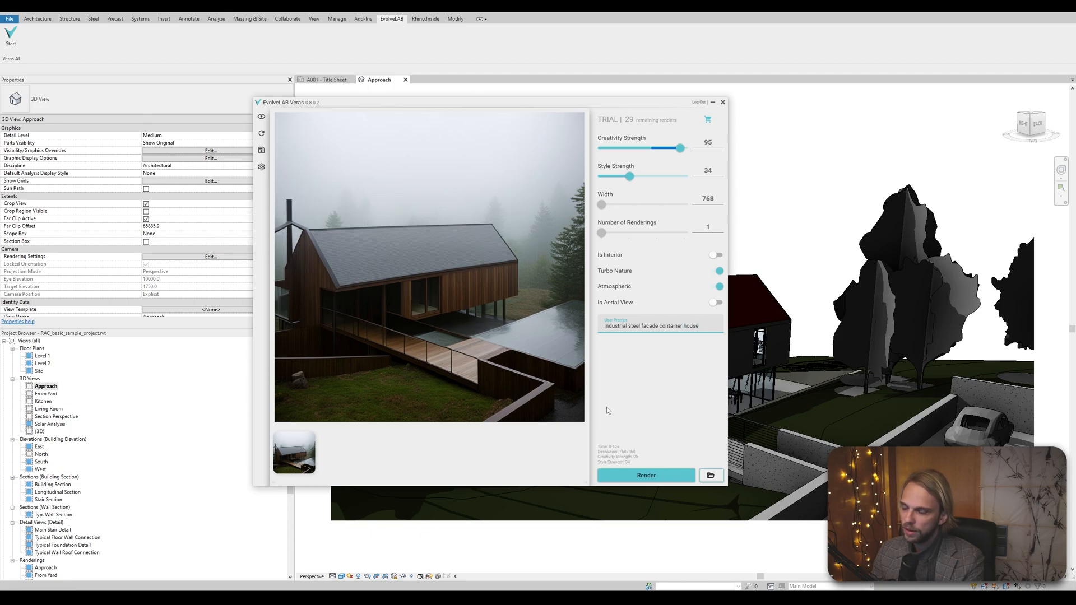
pyautogui.write('red')
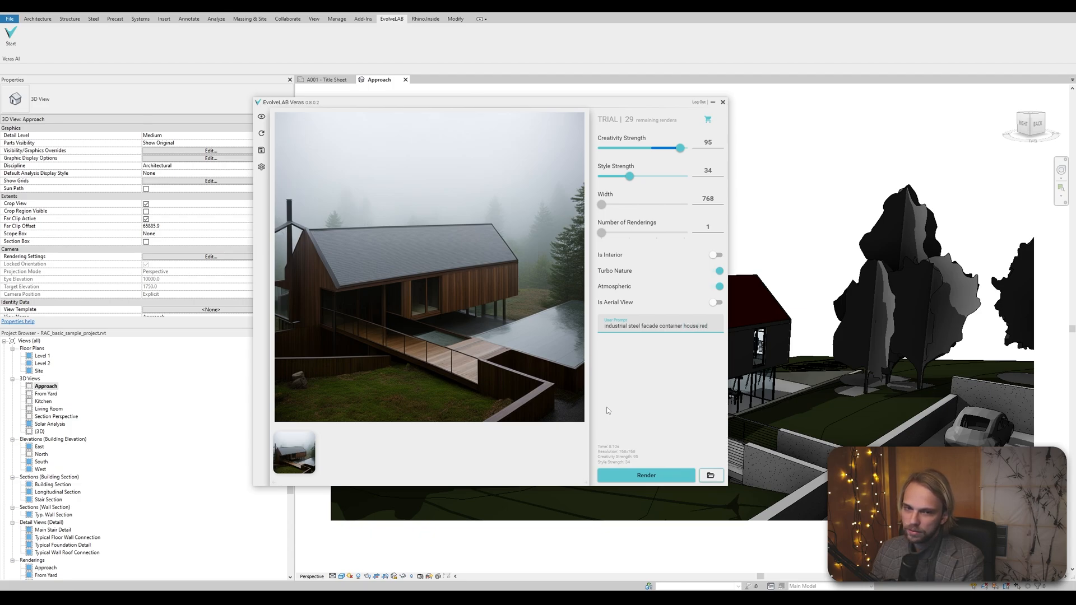
pyautogui.write('agres')
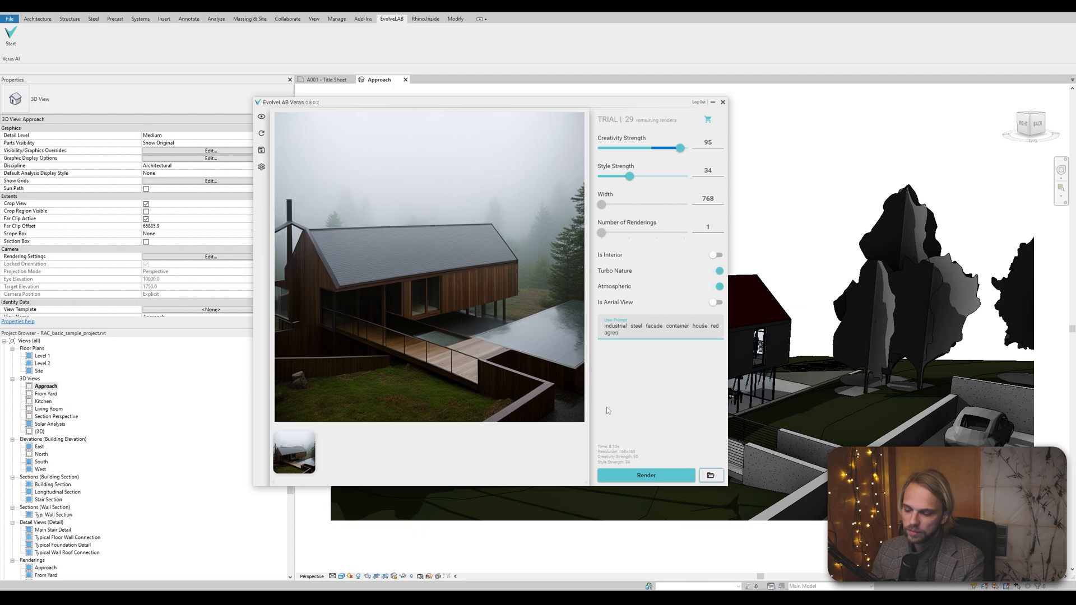
pyautogui.click(717, 287)
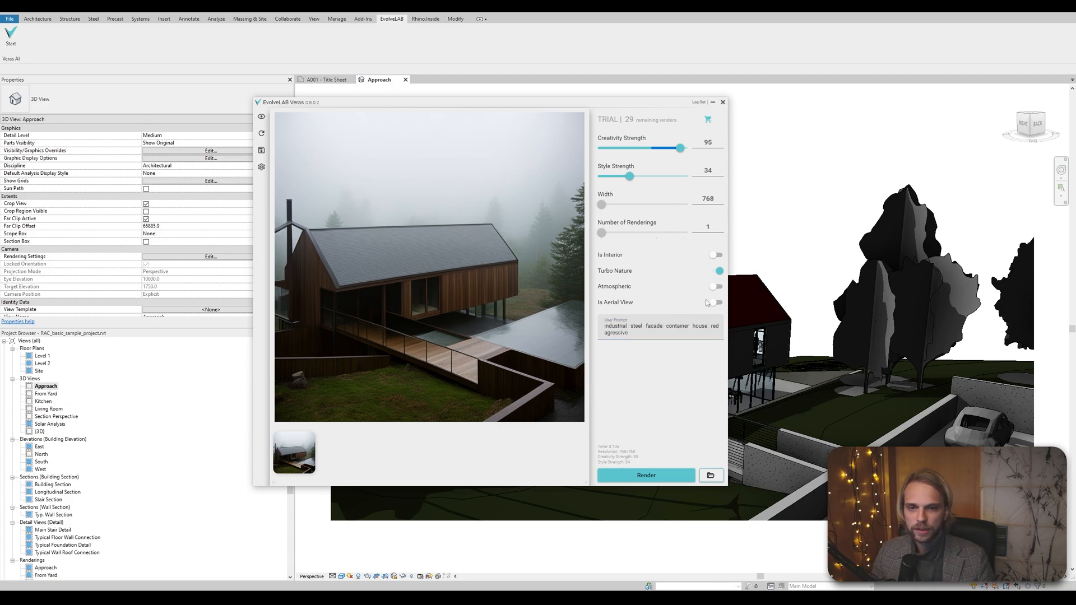
pyautogui.click(645, 475)
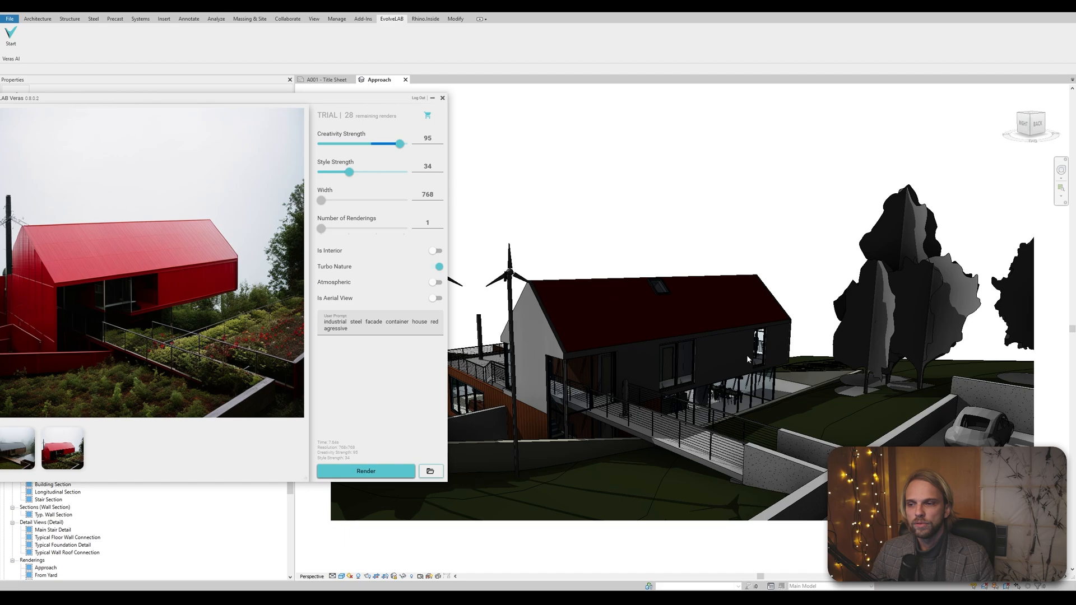
pyautogui.moveTo(614, 286)
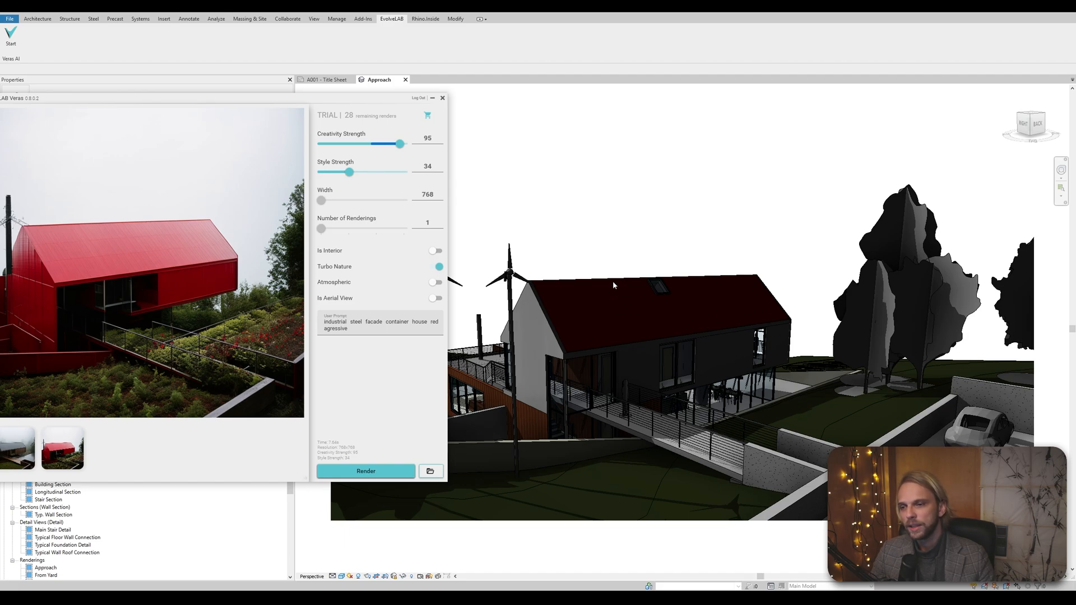
pyautogui.moveTo(700, 253)
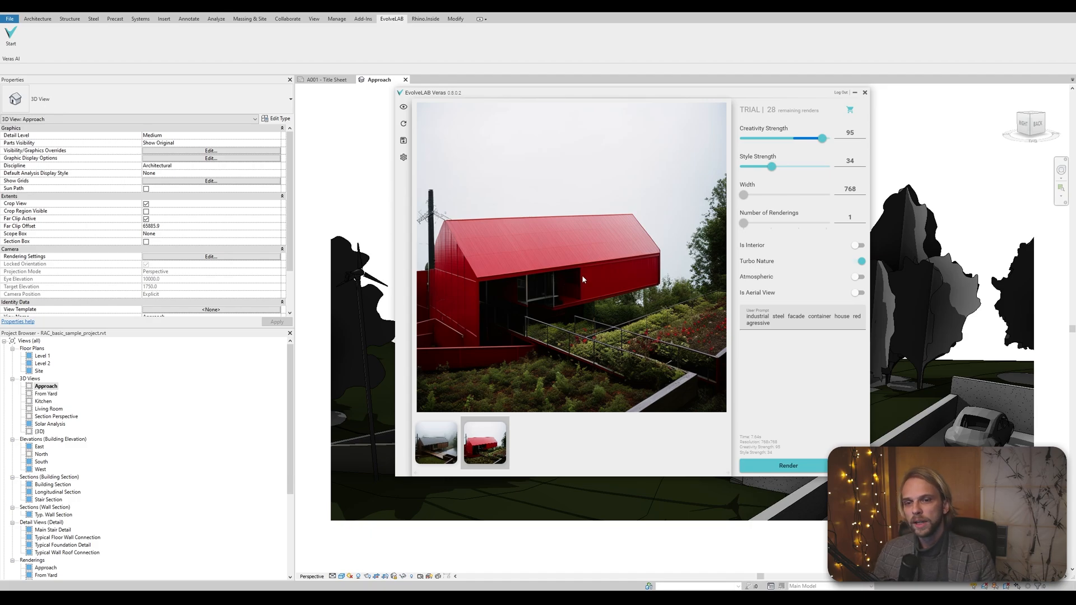
pyautogui.moveTo(565, 273)
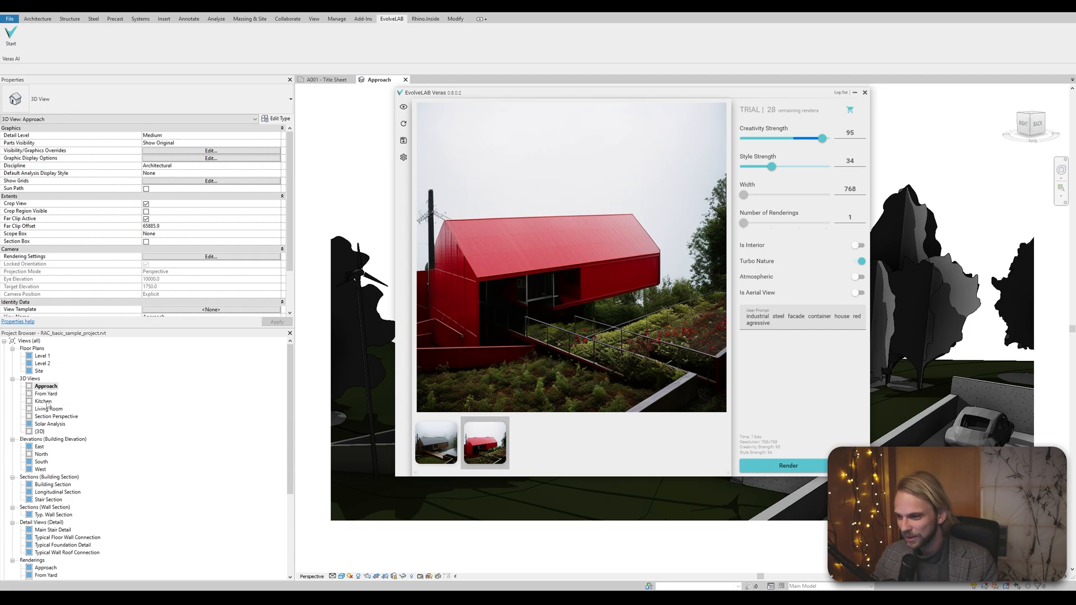
# - Switch to the Kitchen 3D view after the red container house render finishes
pyautogui.click(47, 393)
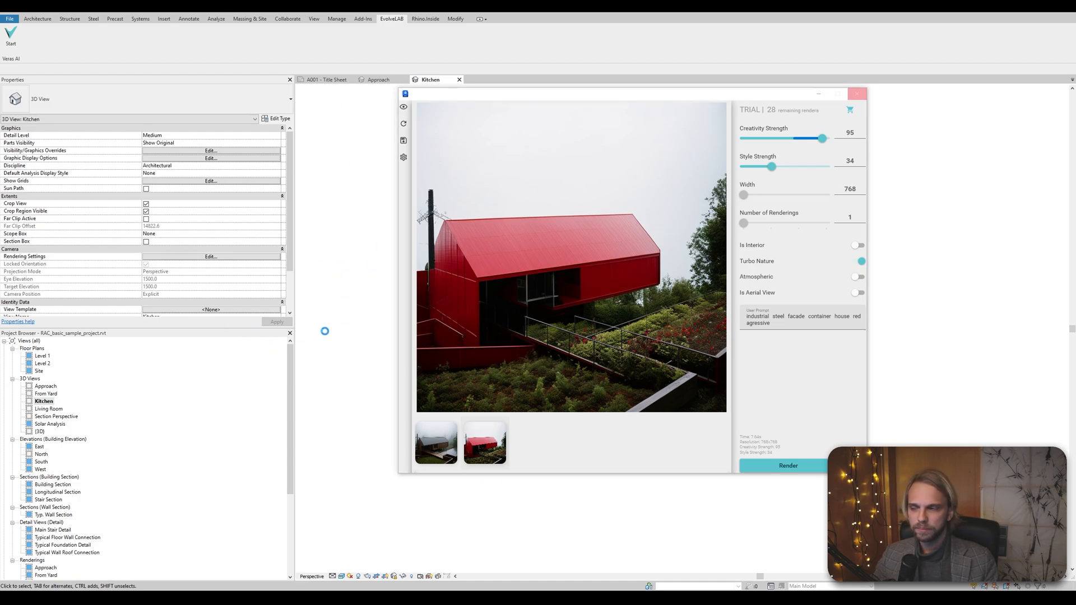
pyautogui.moveTo(319, 334)
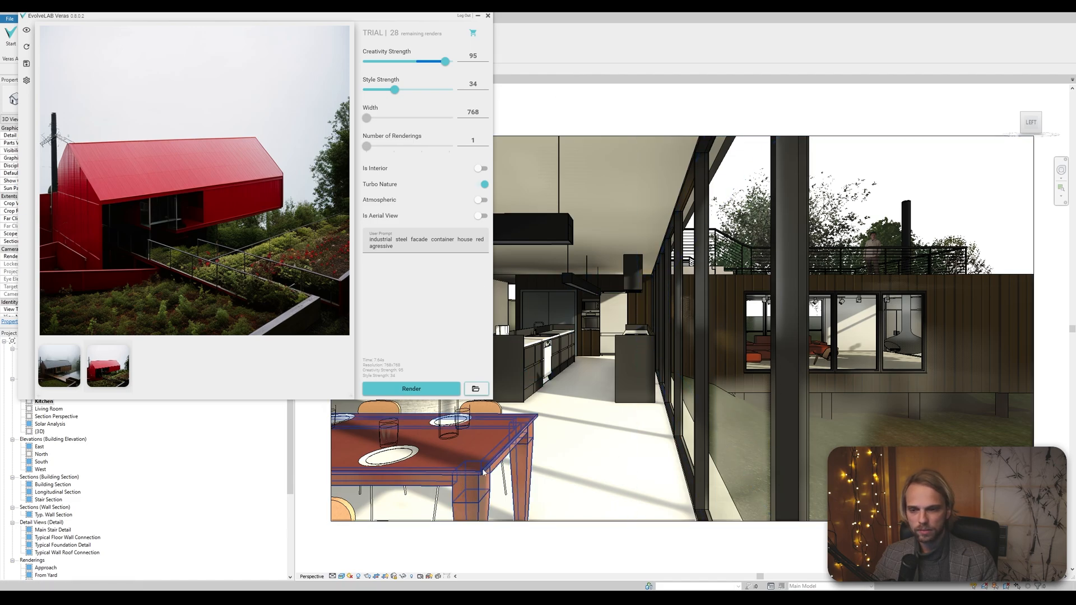
# - Choose a shaded visual style for the Kitchen view and mark the Veras scene as interior
pyautogui.click(341, 576)
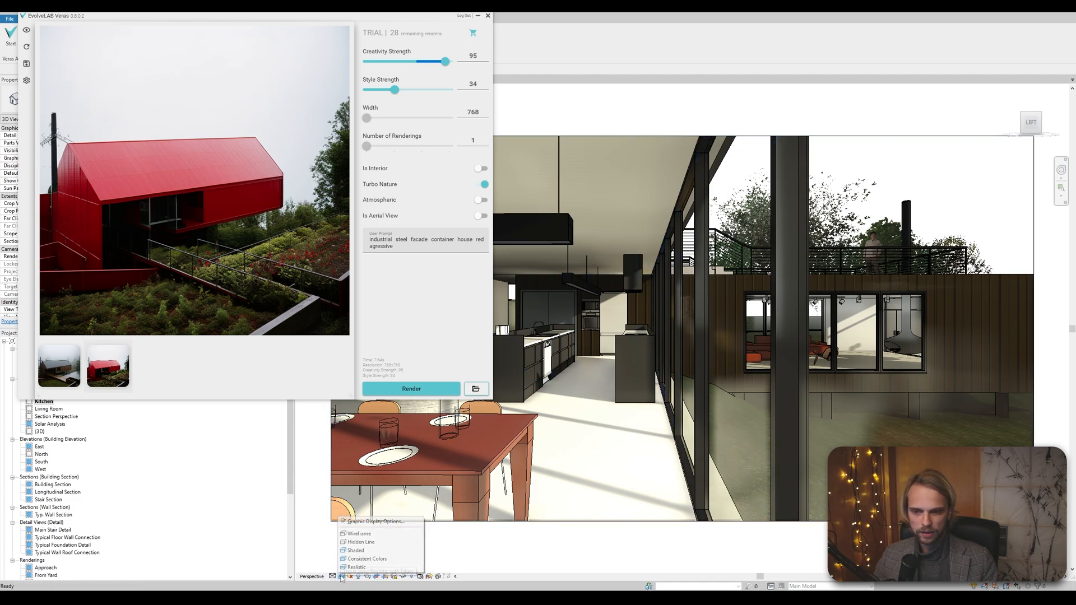
pyautogui.moveTo(355, 550)
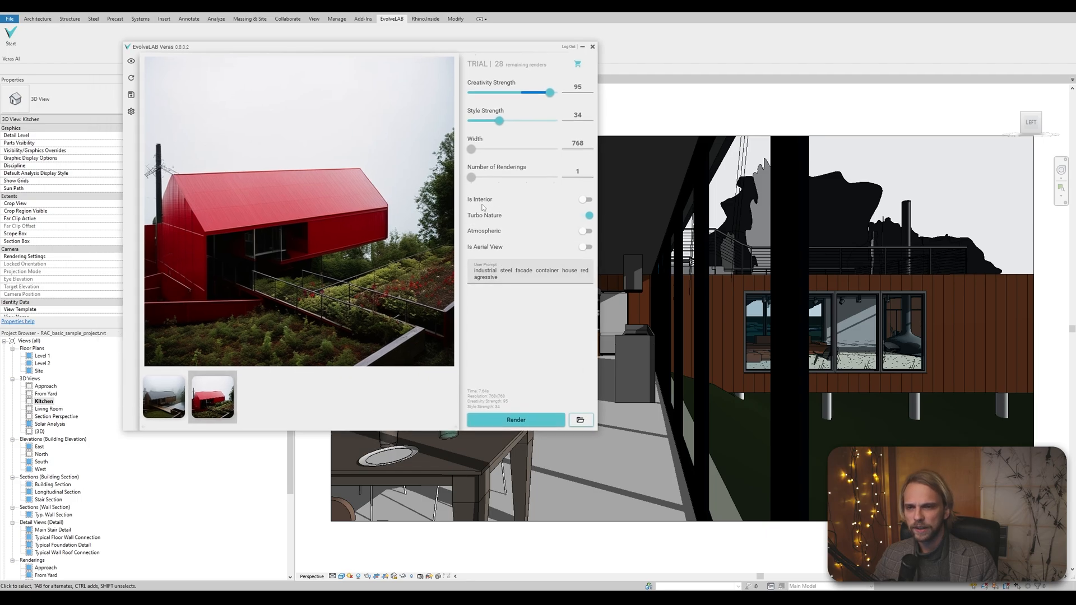
pyautogui.click(586, 199)
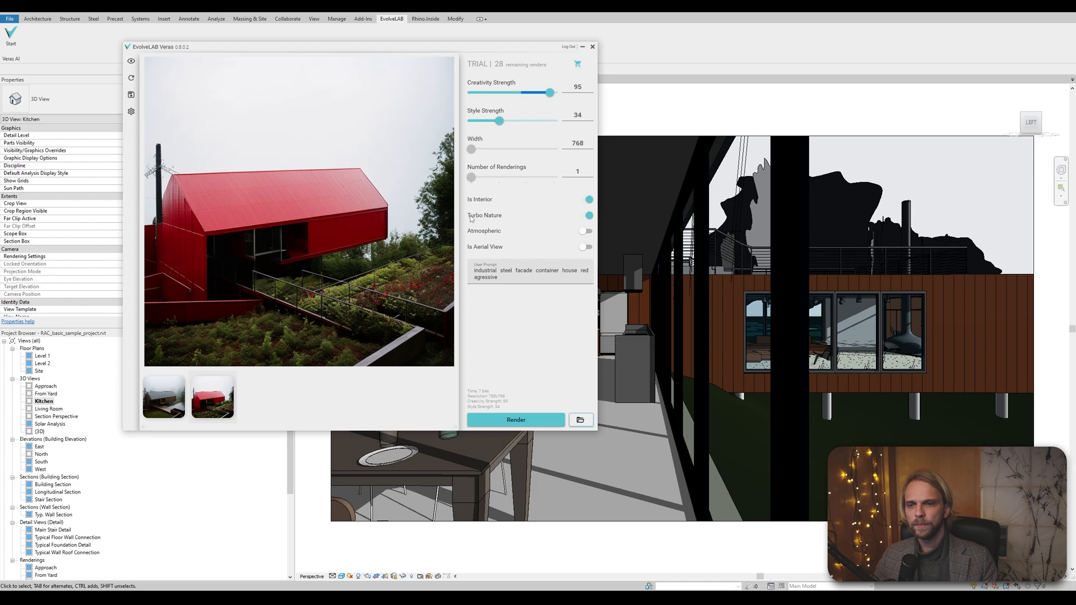
# - Disable Turbo Nature and write the prompt 'retro wooden japanese livingroom traditional stone'
pyautogui.click(585, 215)
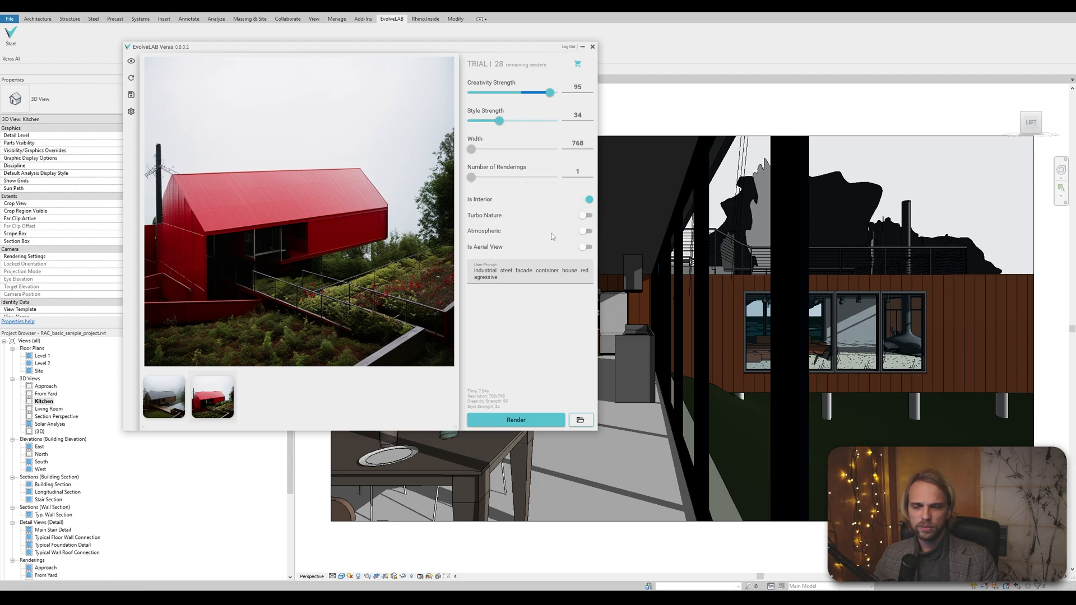
pyautogui.moveTo(573, 198)
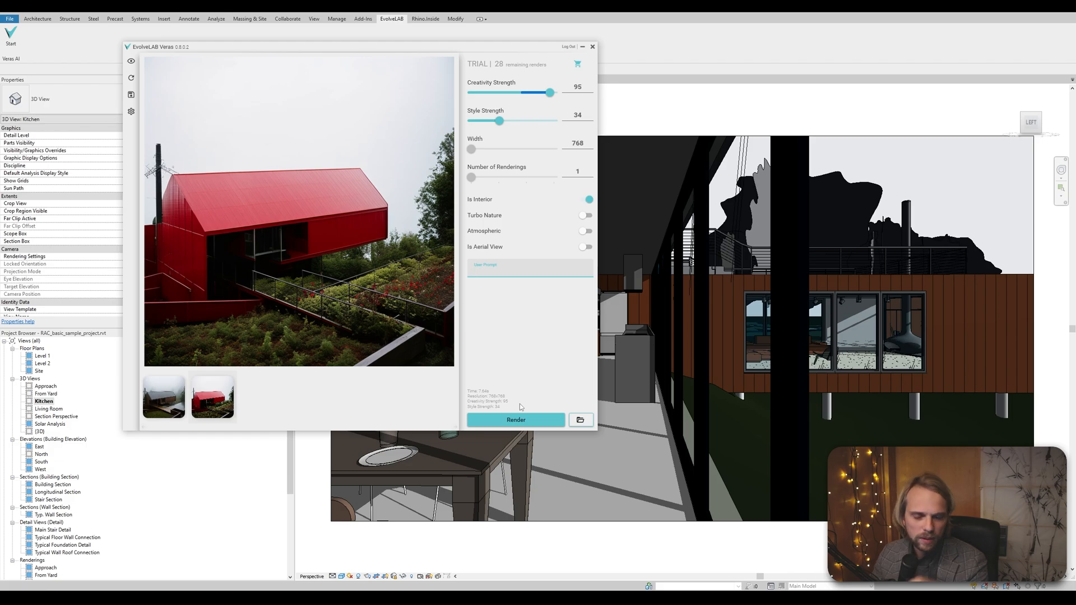
pyautogui.write('re')
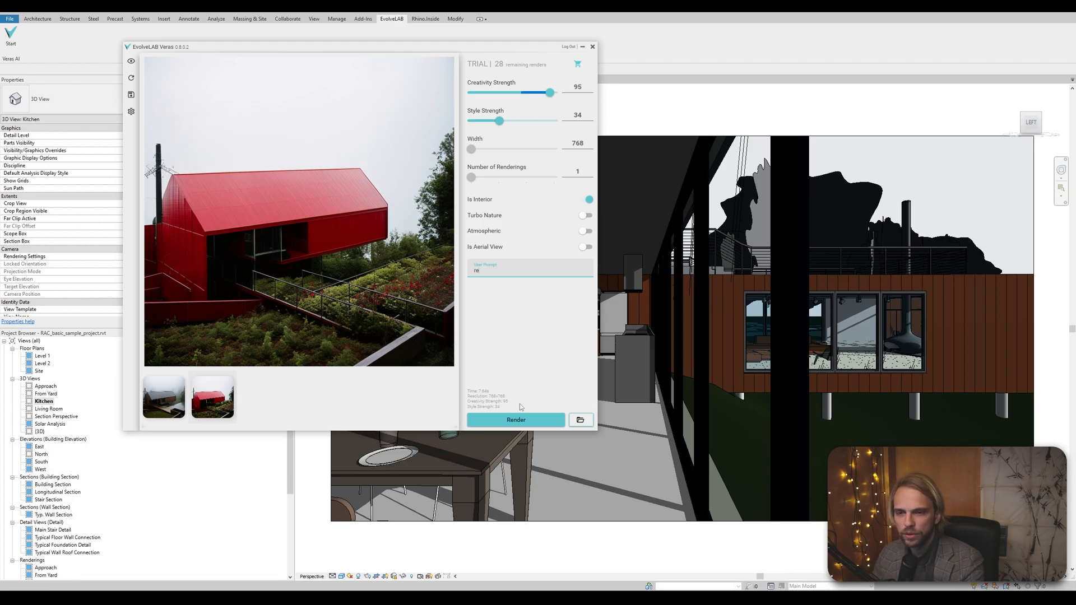
pyautogui.write('retro wooden')
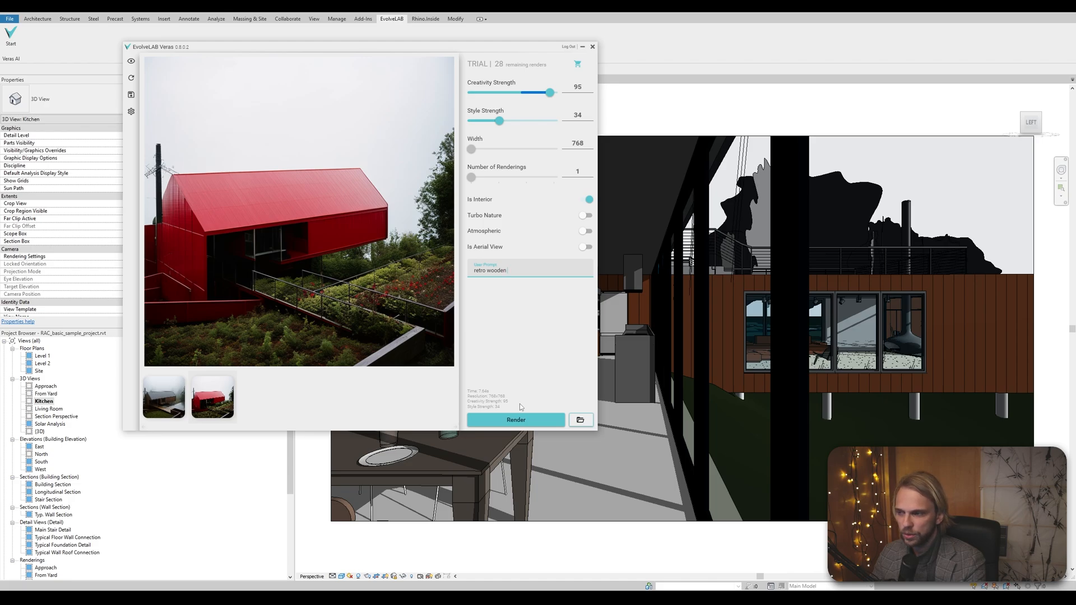
pyautogui.write('japa')
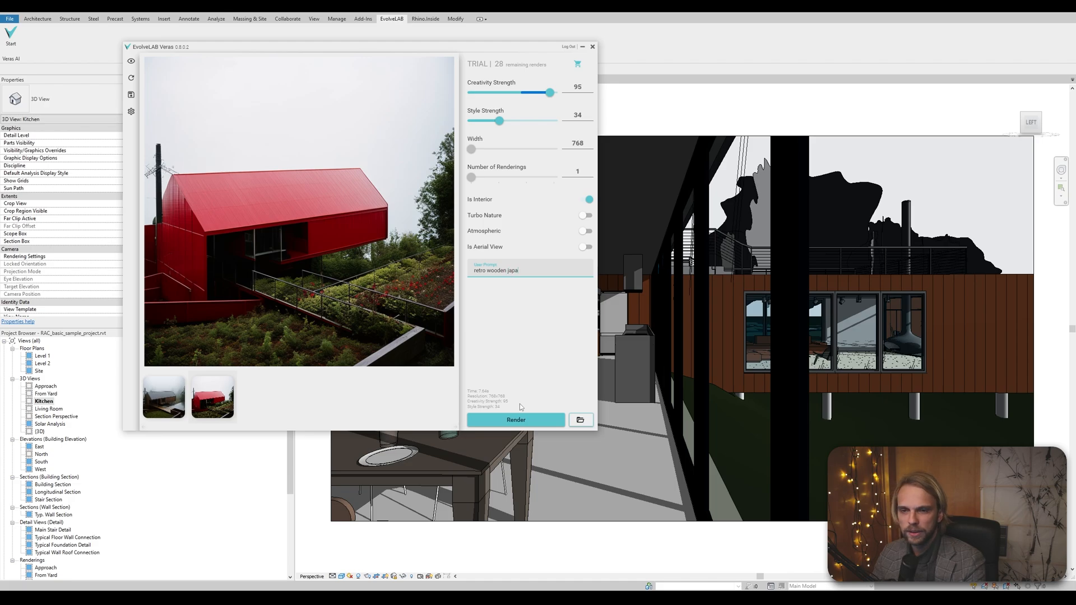
pyautogui.write('nese')
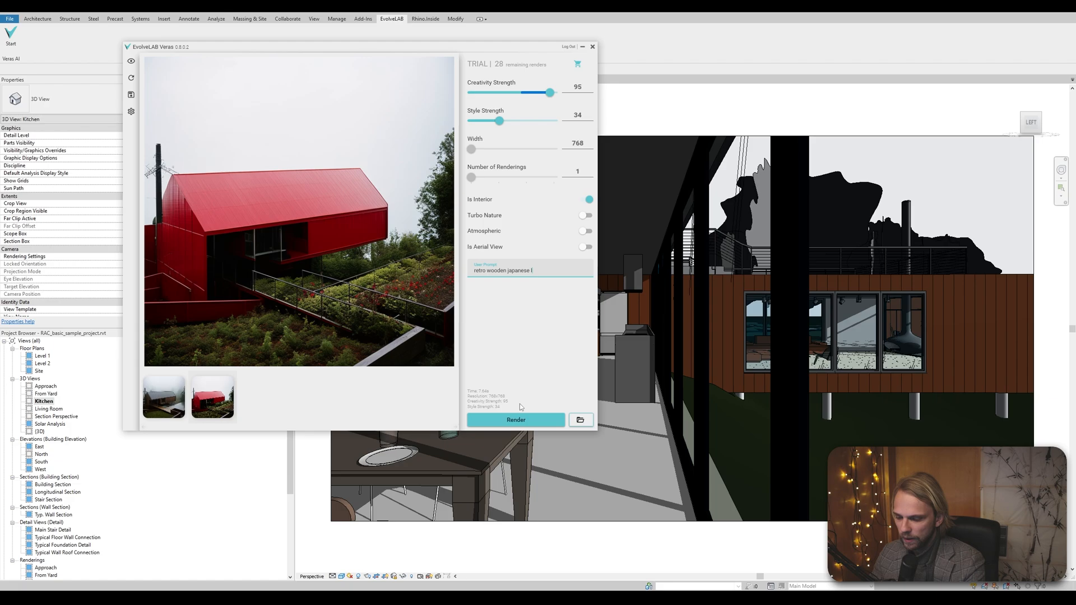
pyautogui.write('livingroom')
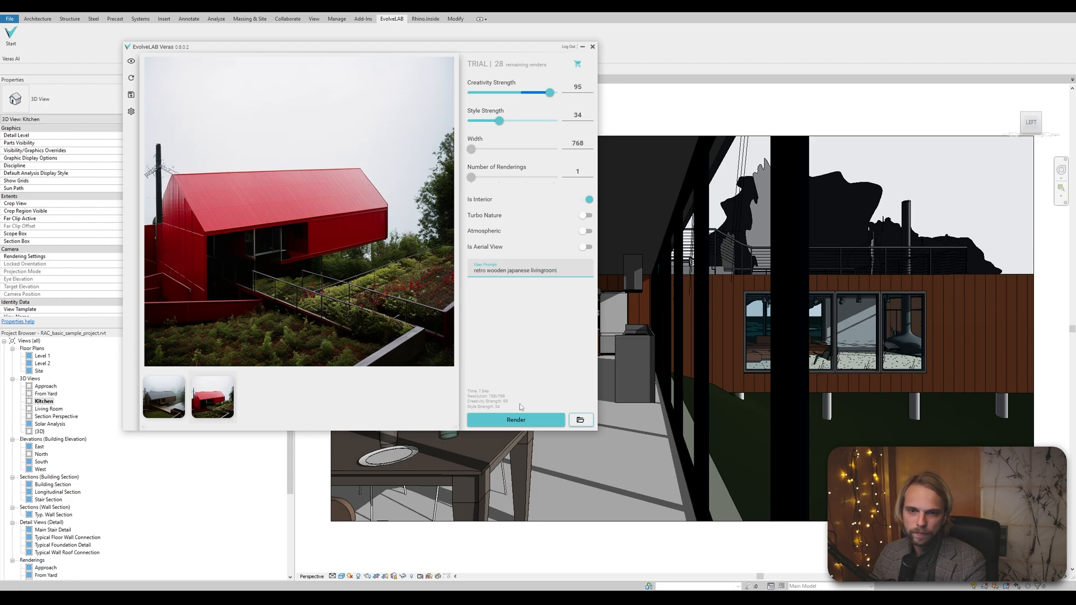
pyautogui.write('traditional')
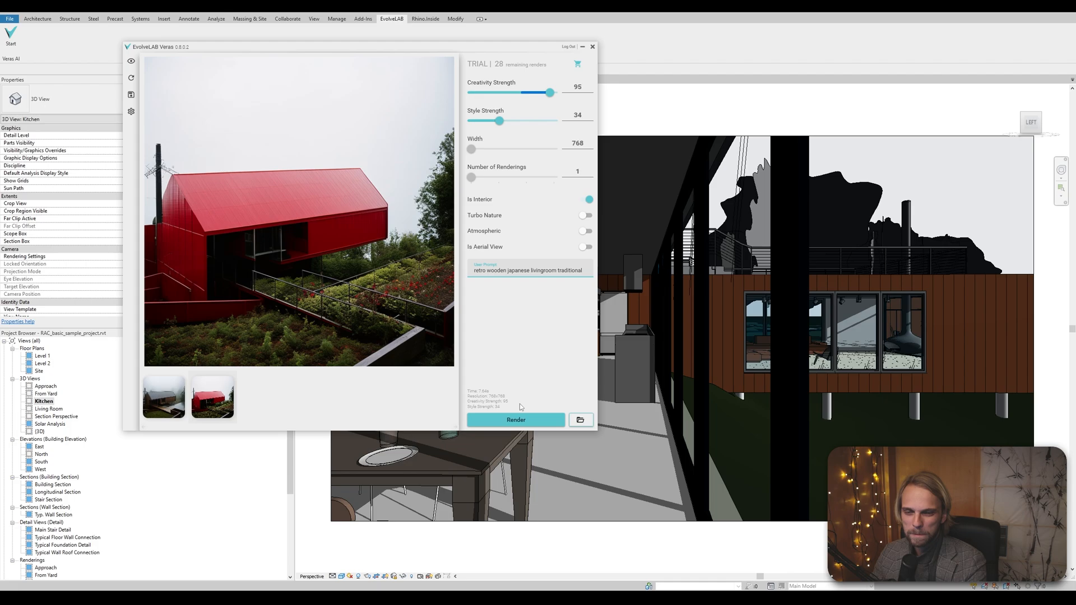
pyautogui.write('s')
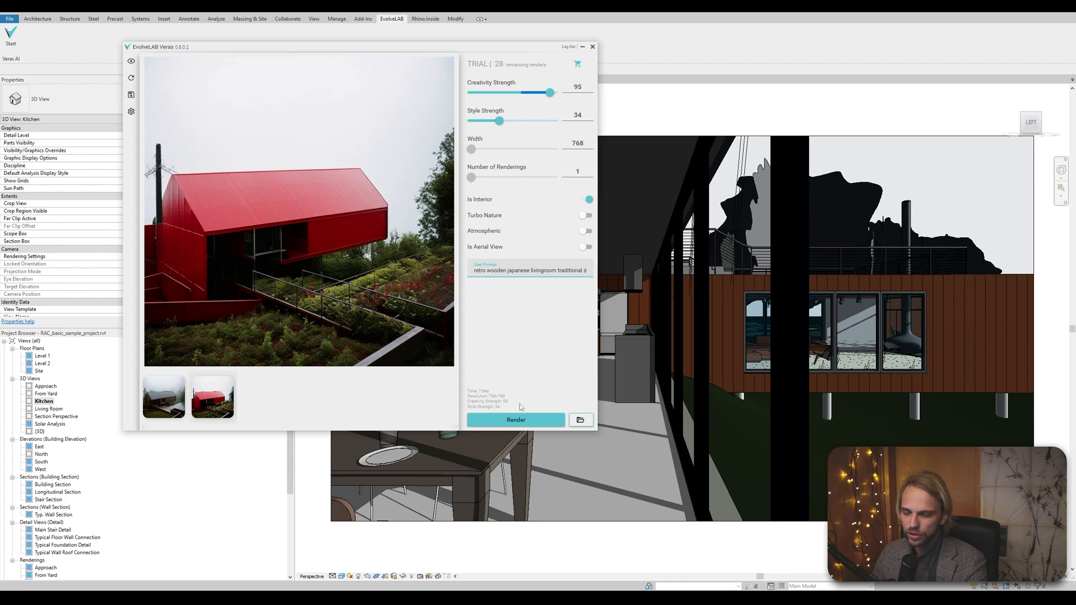
pyautogui.write('tone')
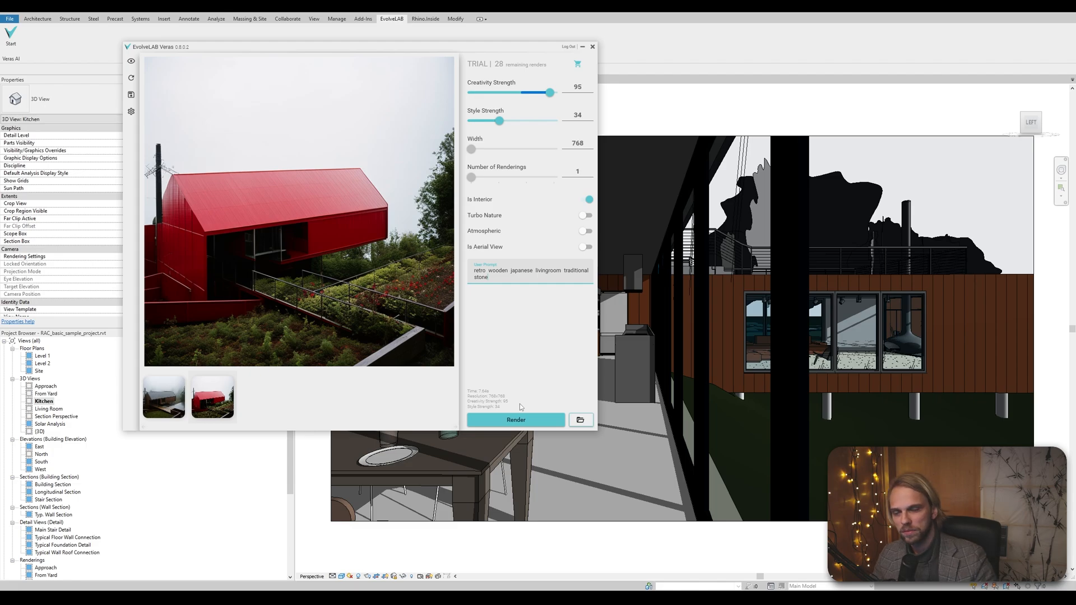
# - Render the kitchen as a retro wooden Japanese living room
pyautogui.click(516, 419)
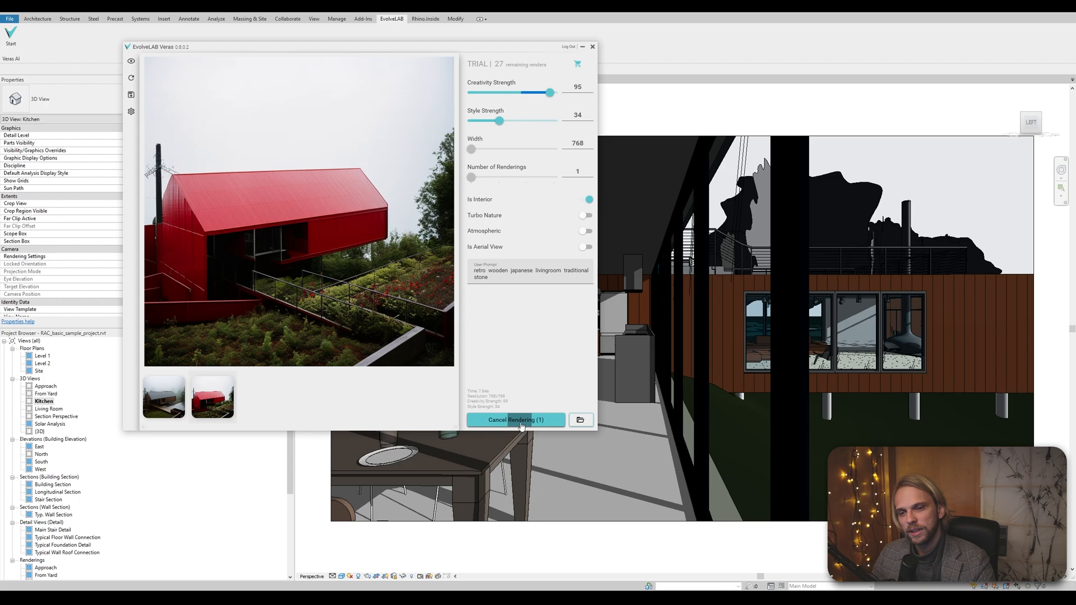
pyautogui.moveTo(345, 156)
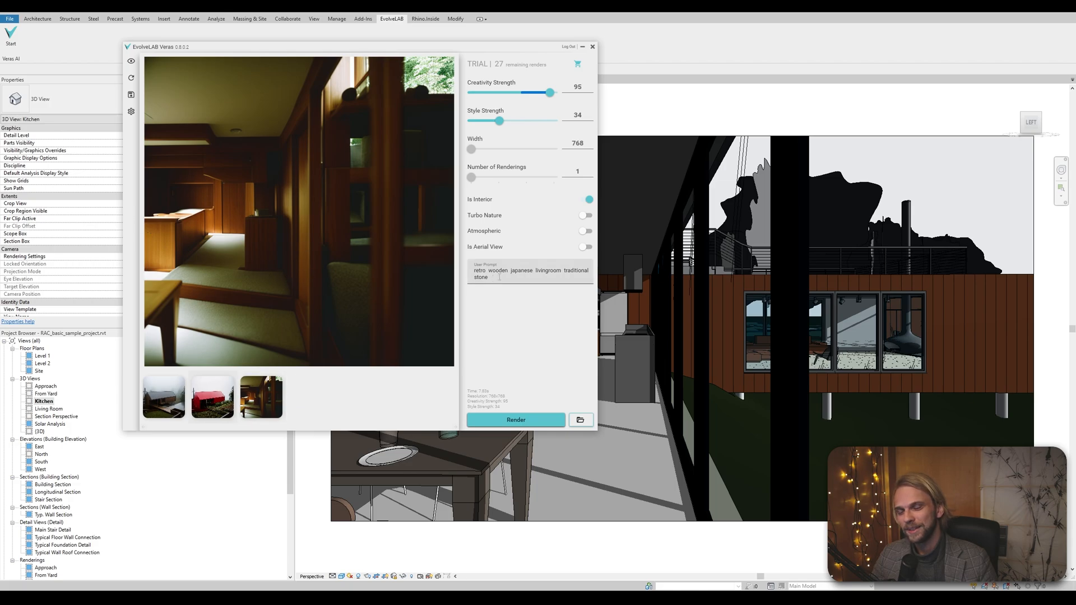
pyautogui.moveTo(360, 230)
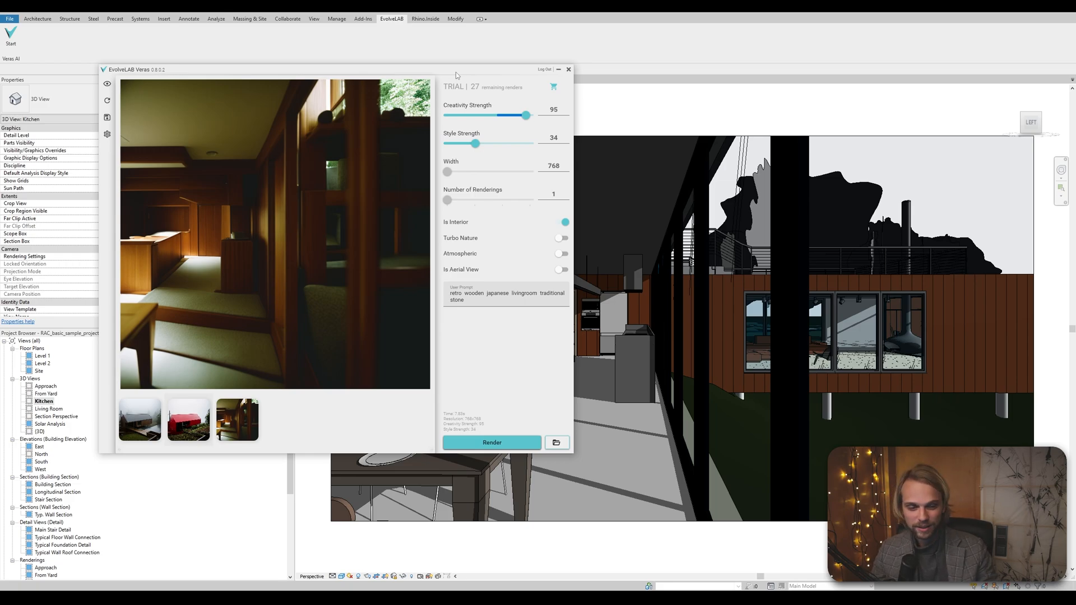
pyautogui.moveTo(462, 57)
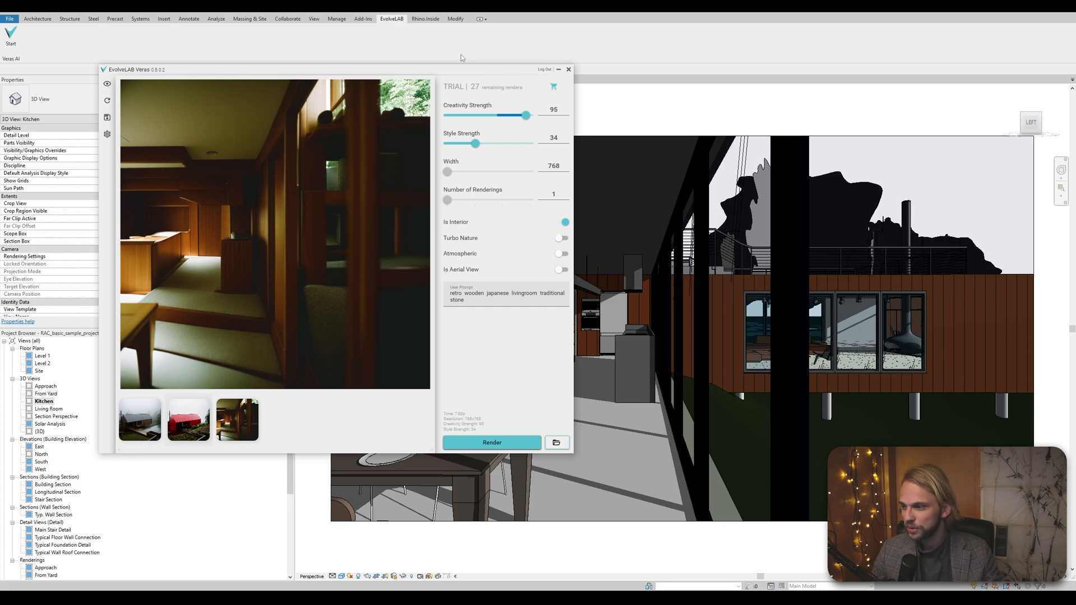